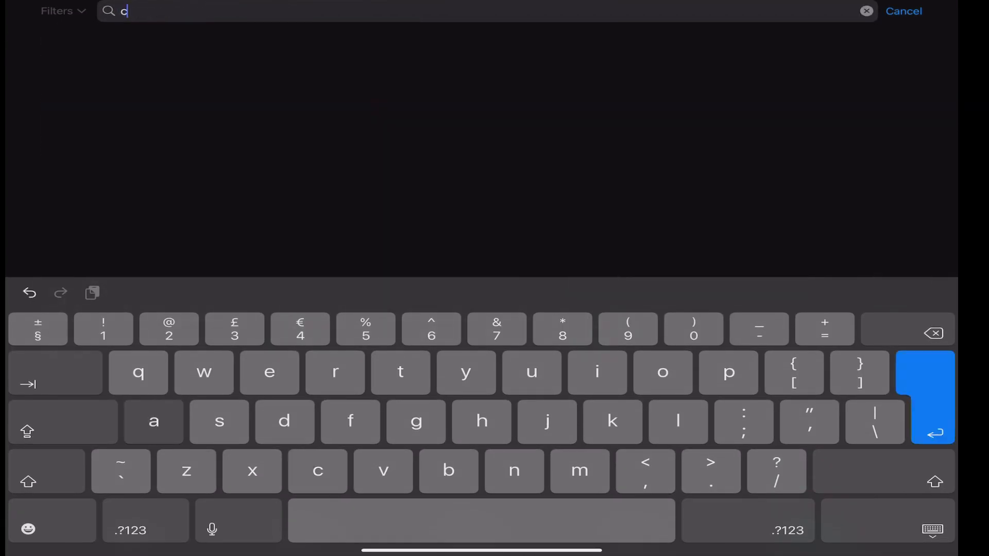
# Search the App Store for 'carista obd2' and install the Carista OBD2 app
pyautogui.write('aris')
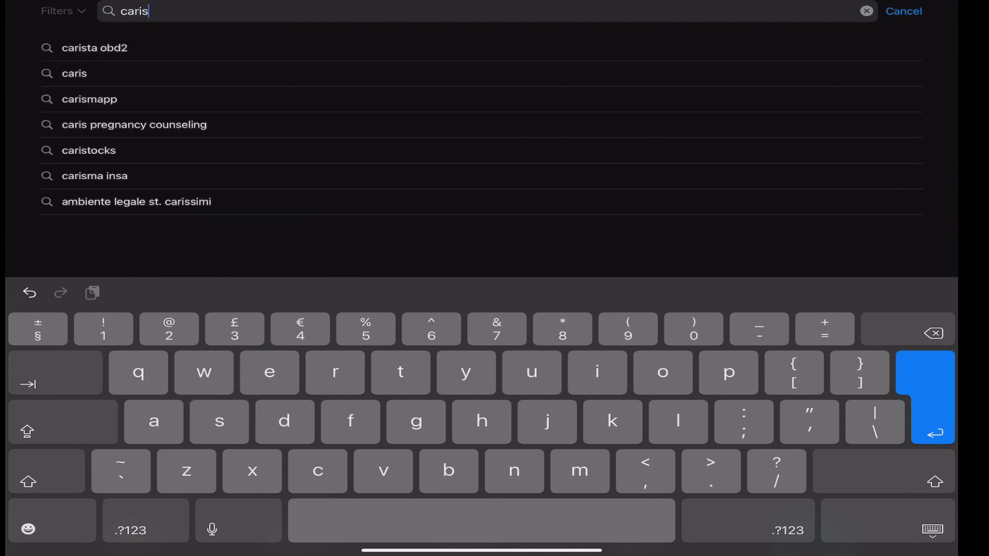
pyautogui.click(95, 48)
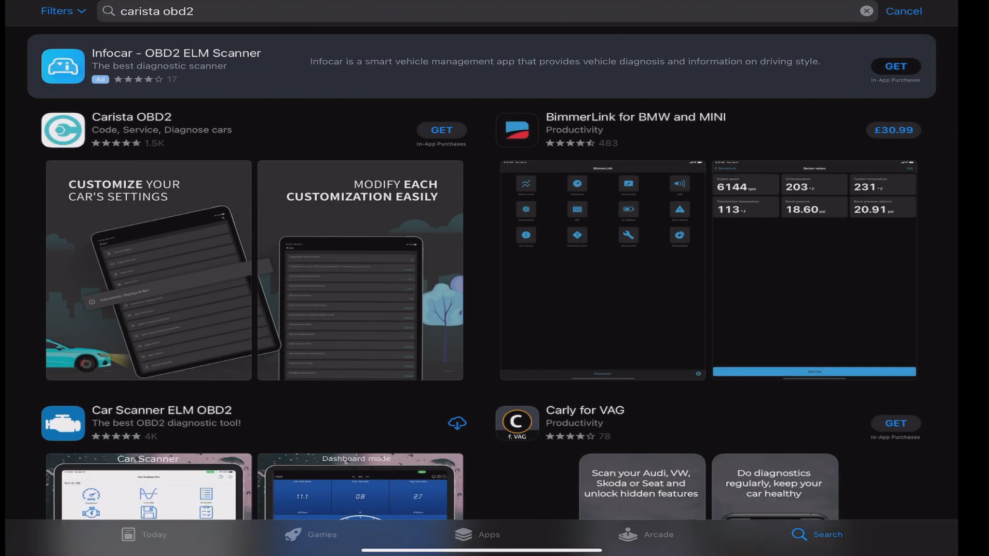
pyautogui.click(441, 130)
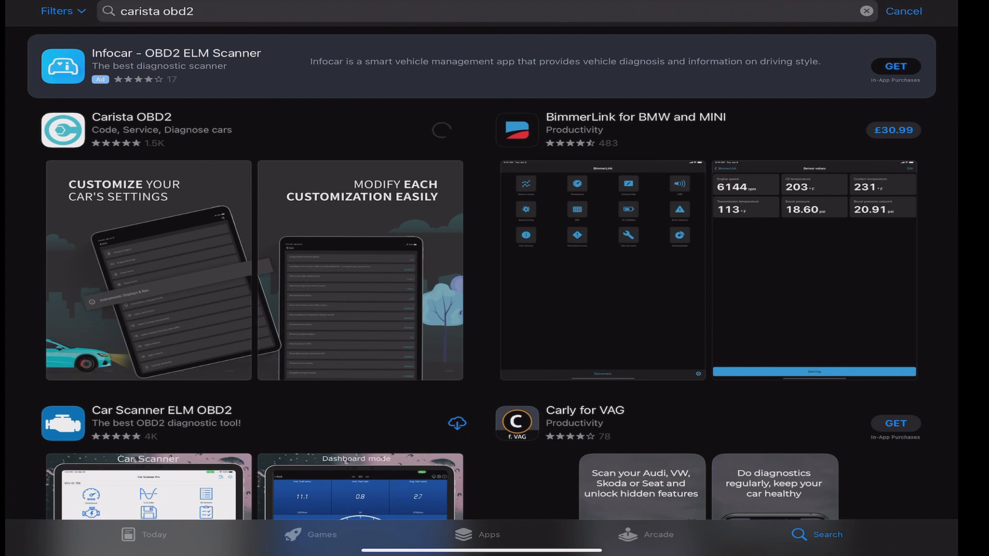
pyautogui.click(441, 130)
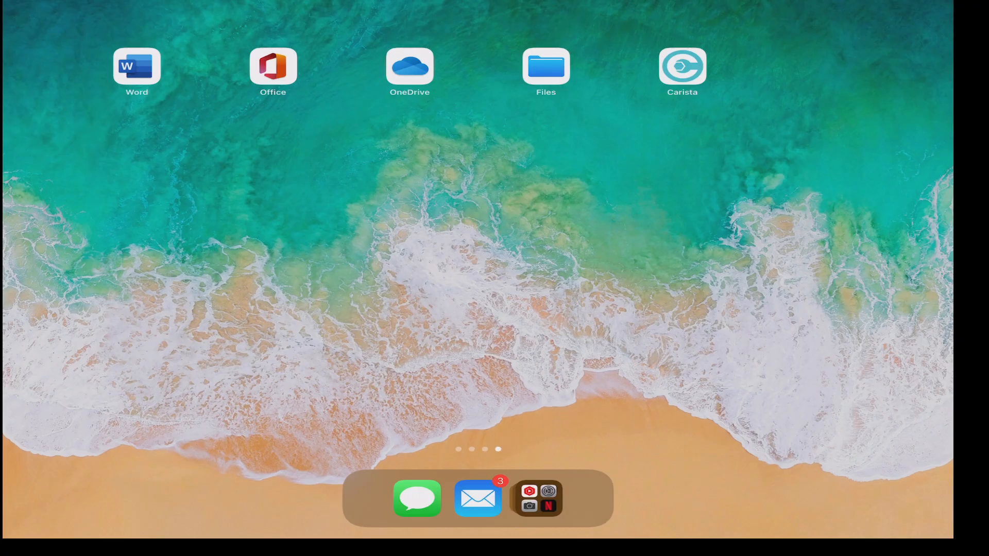
# Launch Carista, accept the terms of use, and answer the notification permission prompts
pyautogui.click(683, 66)
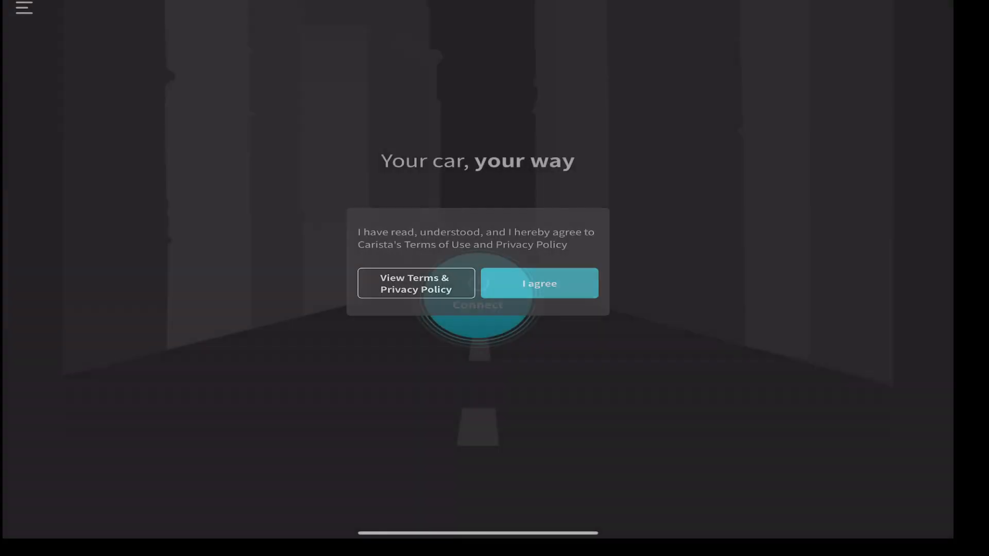
pyautogui.click(540, 283)
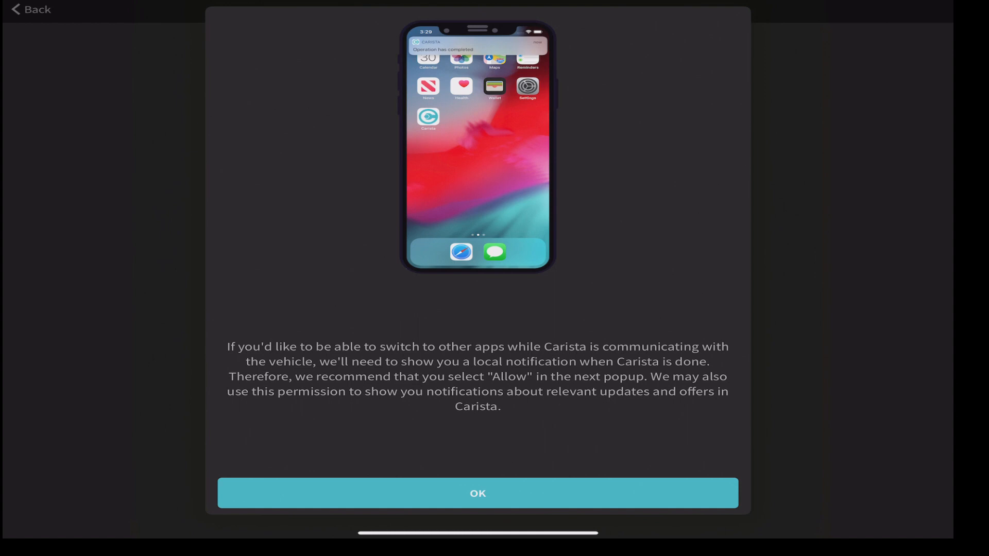
pyautogui.click(478, 493)
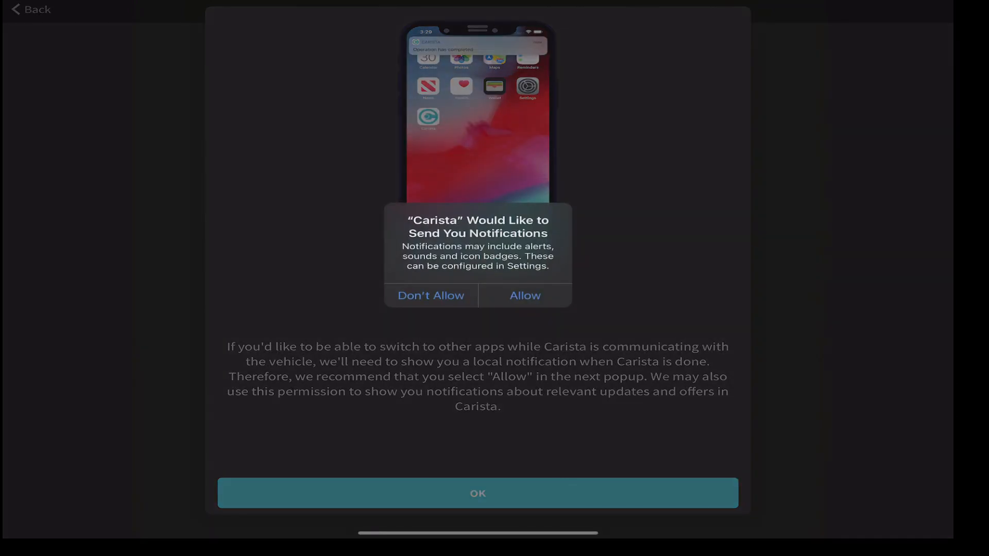
pyautogui.click(478, 493)
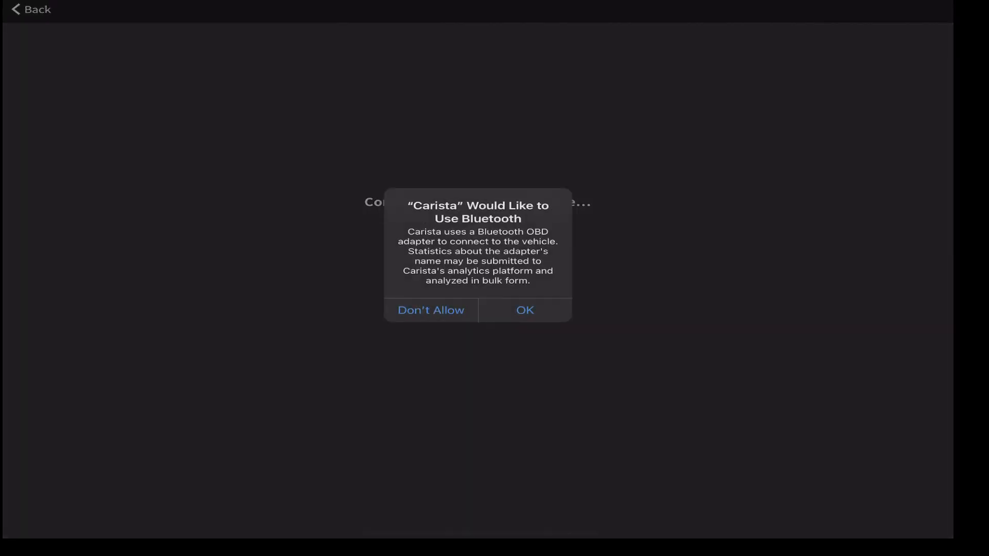
# Grant Carista Bluetooth access so it connects and scans 16 ECUs
pyautogui.click(525, 310)
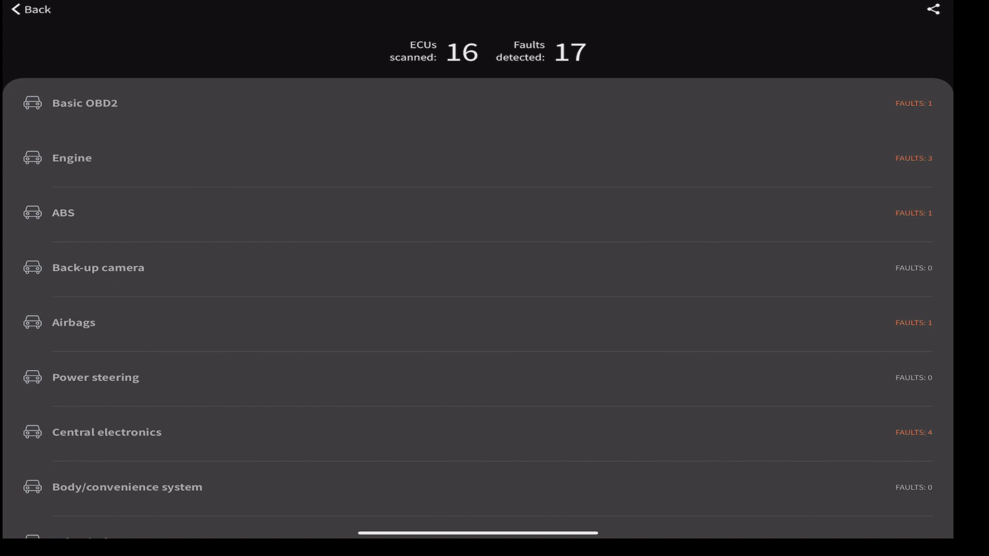
# Expand Basic OBD2 fault details and review every ECU's codes, including P0100
pyautogui.click(85, 103)
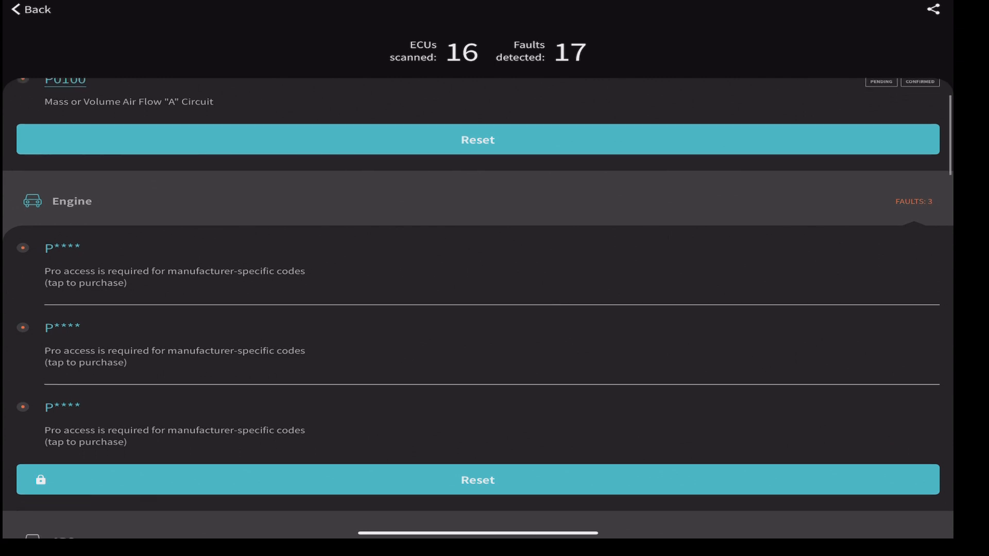
pyautogui.scroll(-3)
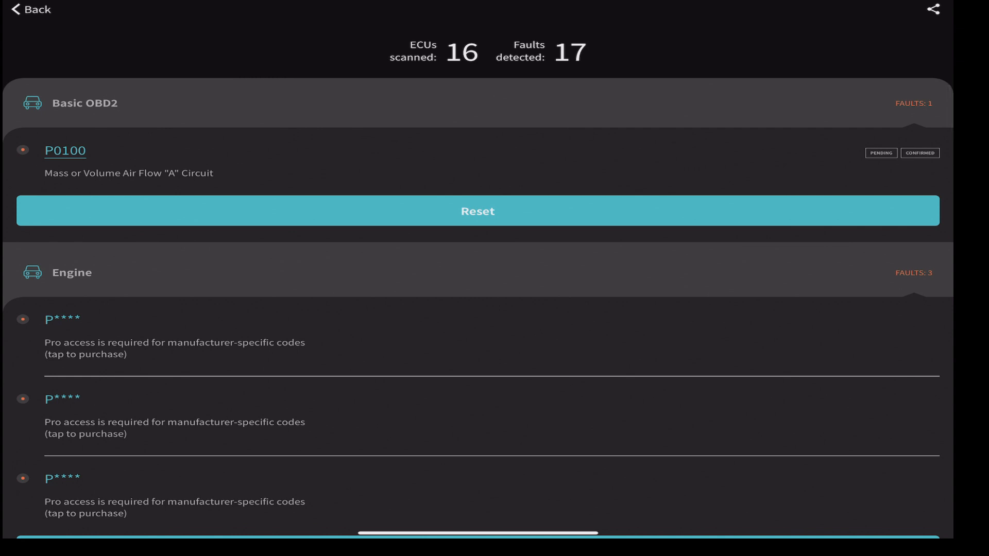
pyautogui.scroll(-3)
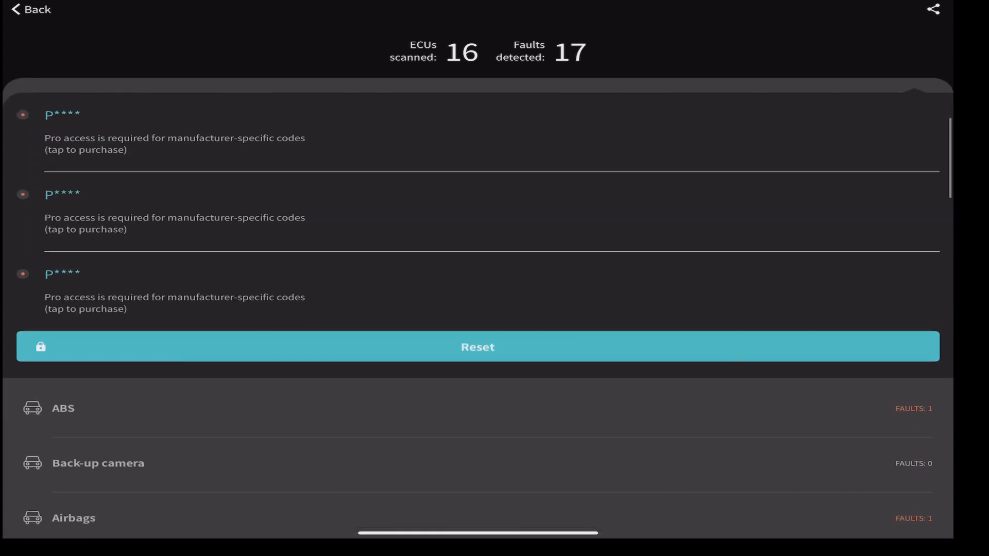
pyautogui.scroll(-3)
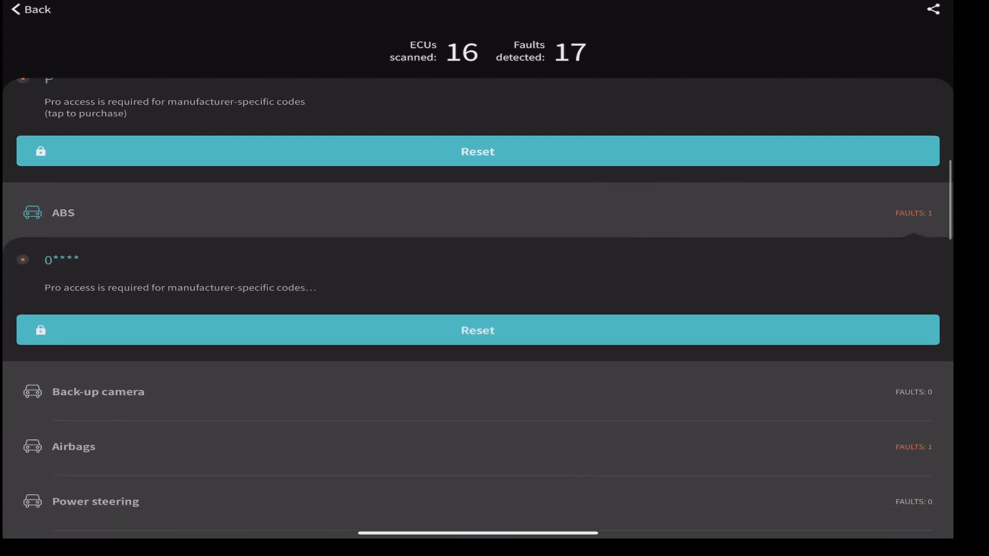
pyautogui.scroll(-3)
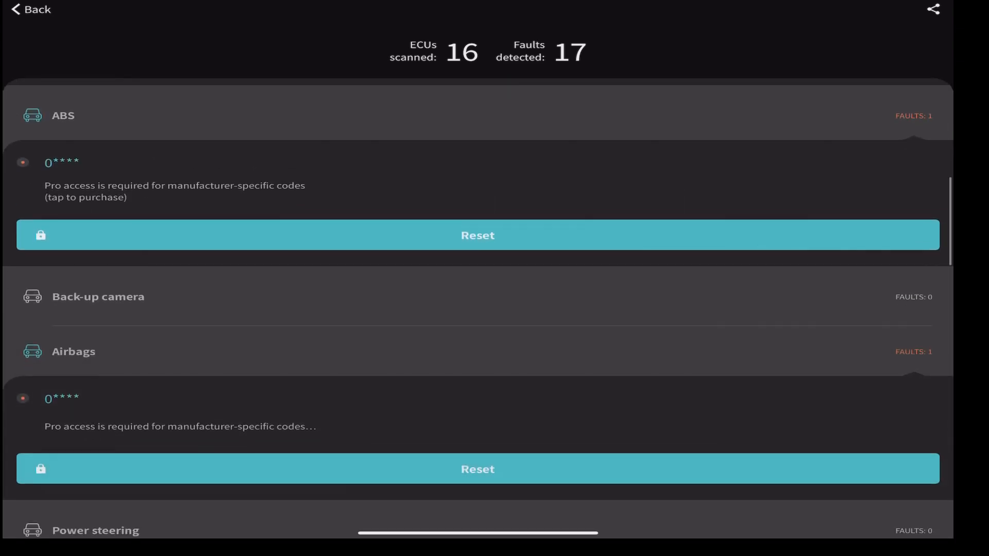
pyautogui.scroll(-3)
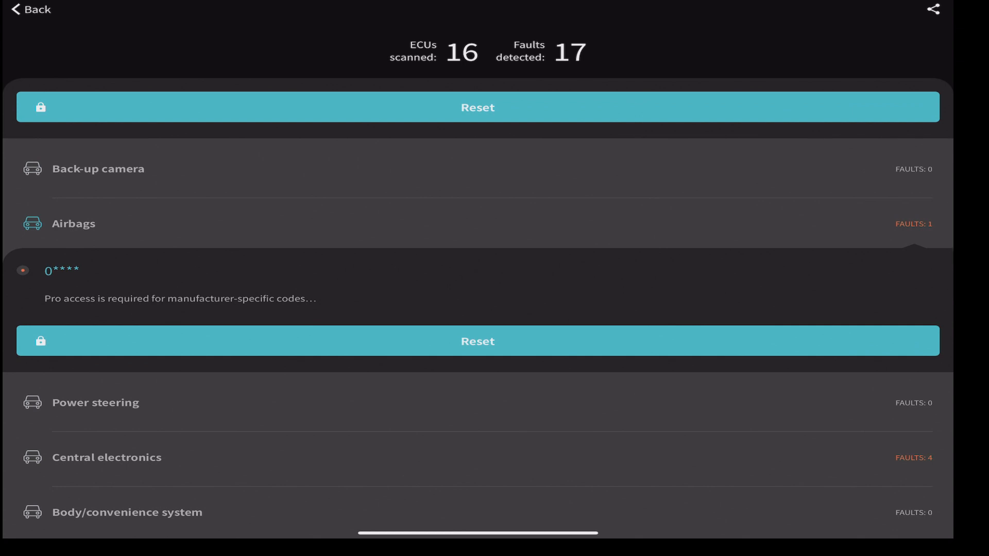
pyautogui.scroll(-3)
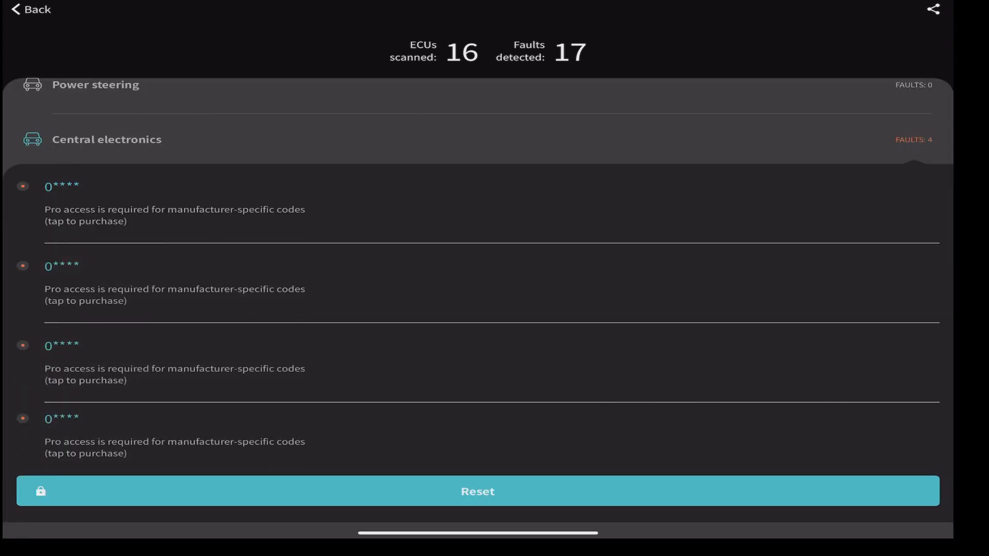
pyautogui.scroll(-3)
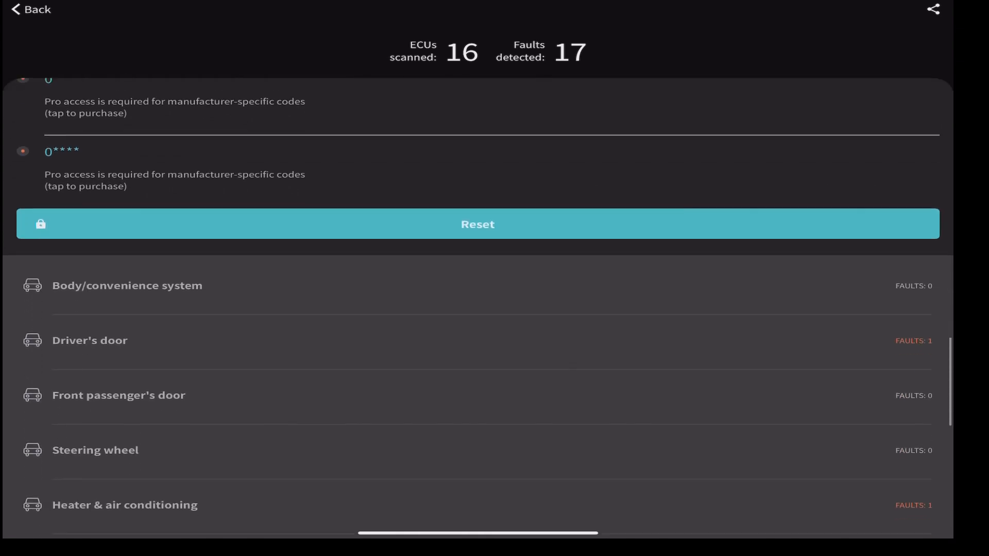
pyautogui.scroll(-3)
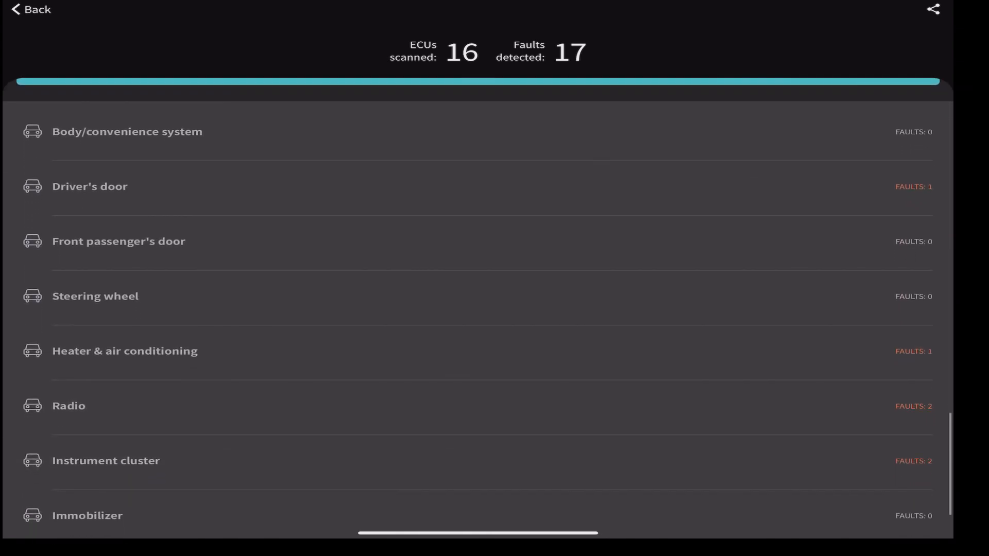
pyautogui.click(89, 186)
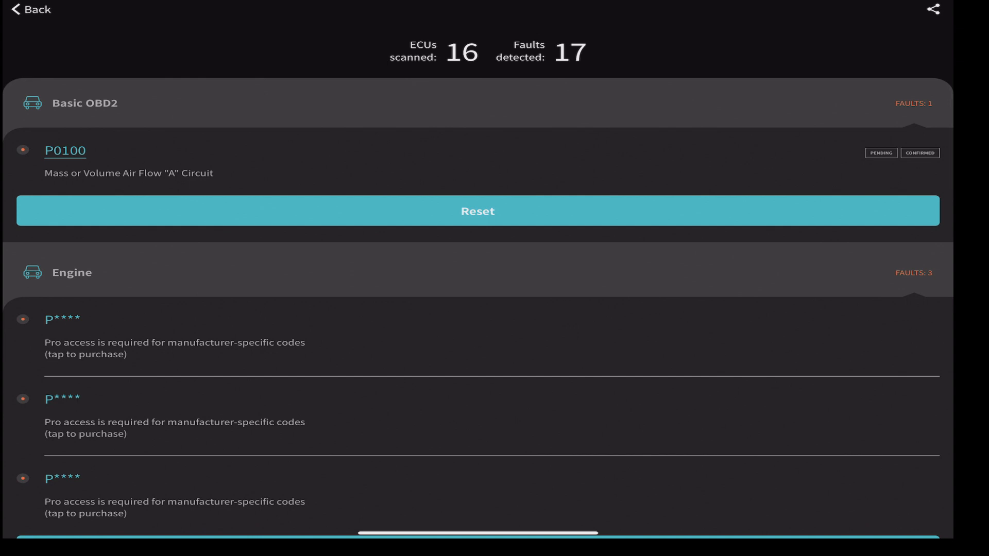
pyautogui.scroll(-3)
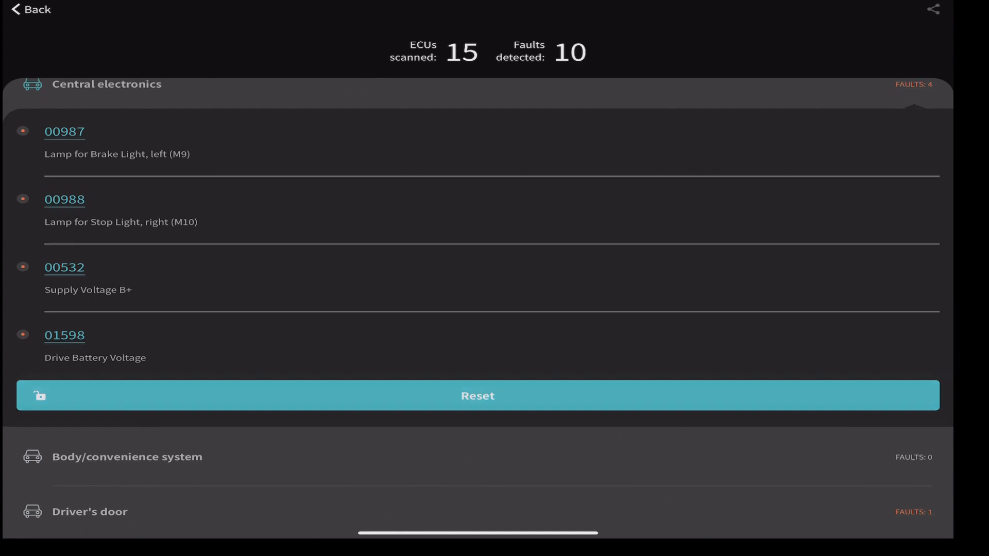
# Reset faults for Central electronics, Driver's door, Heater & air conditioning, Radio and Instrument cluster
pyautogui.click(477, 395)
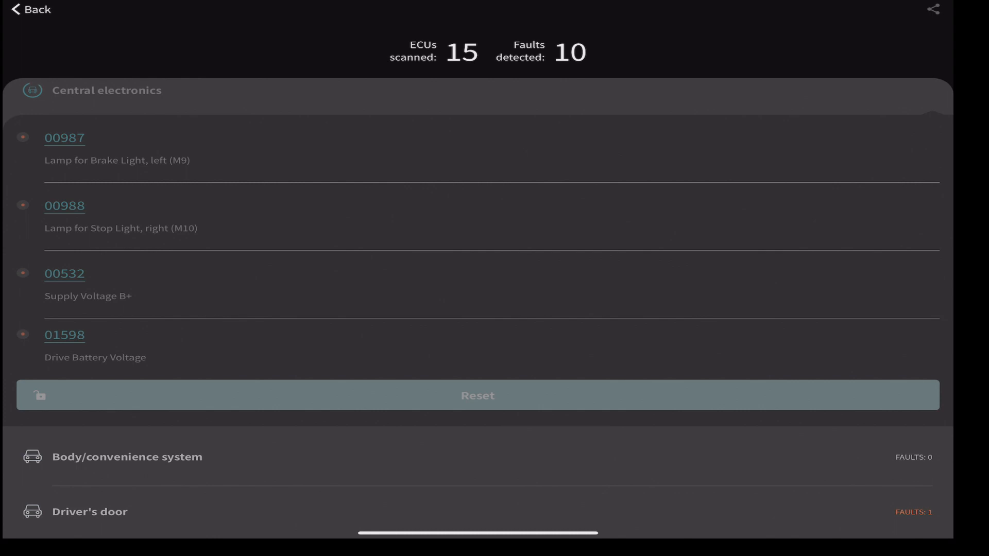
pyautogui.scroll(-3)
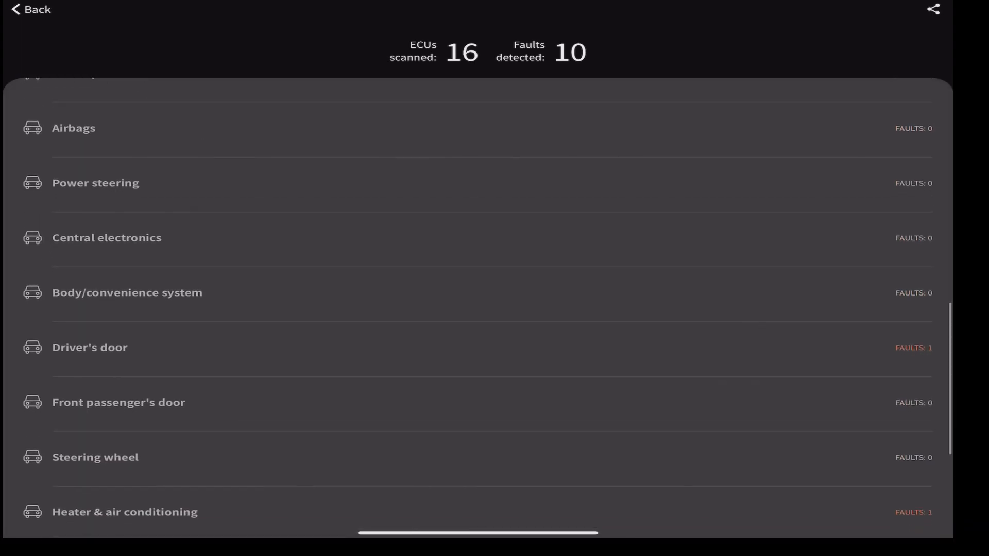
pyautogui.click(90, 347)
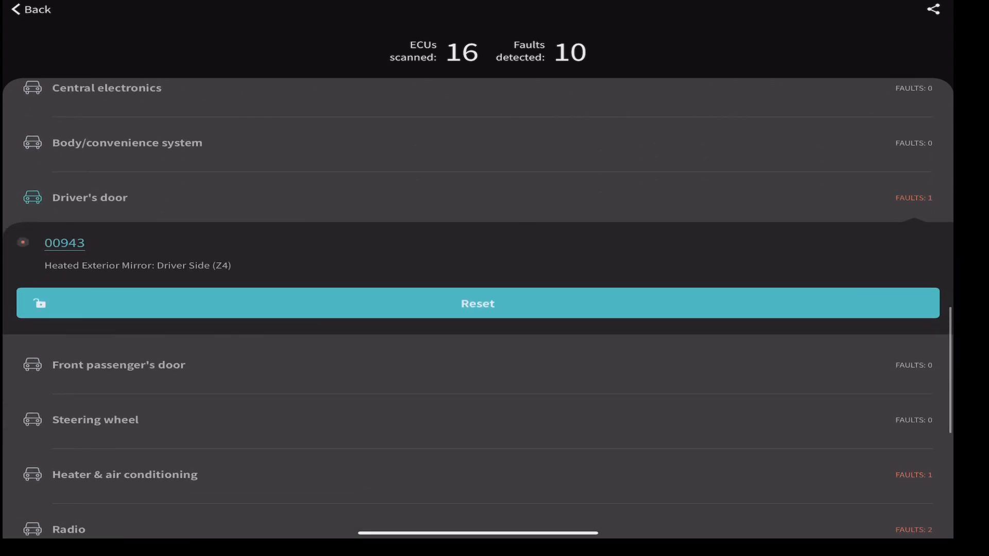
pyautogui.click(477, 304)
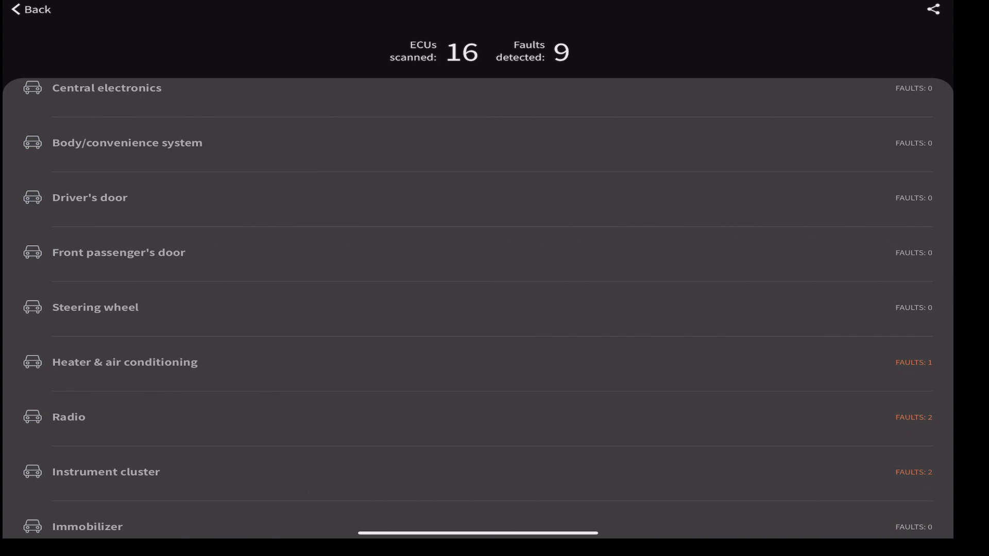
pyautogui.click(125, 362)
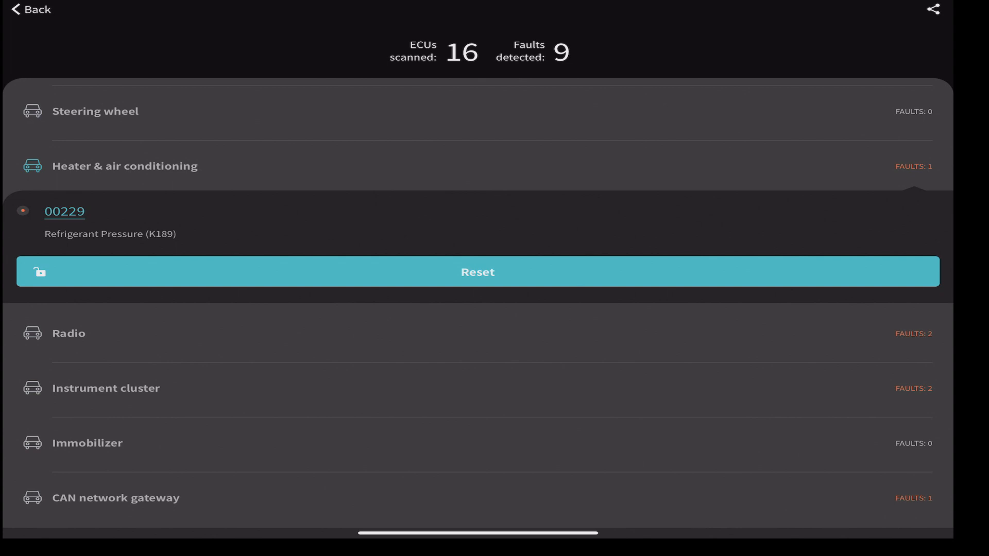
pyautogui.click(477, 272)
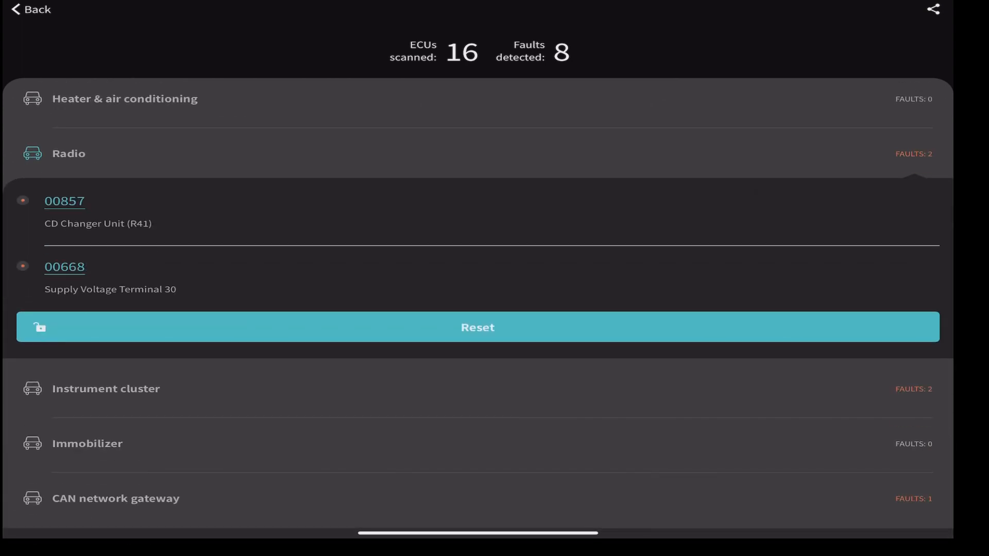
pyautogui.click(477, 327)
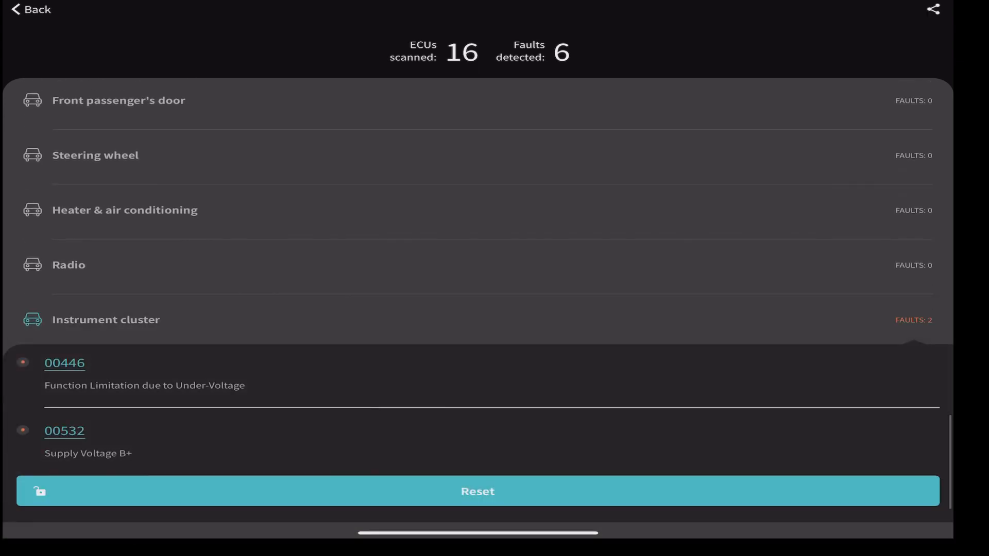
pyautogui.scroll(-3)
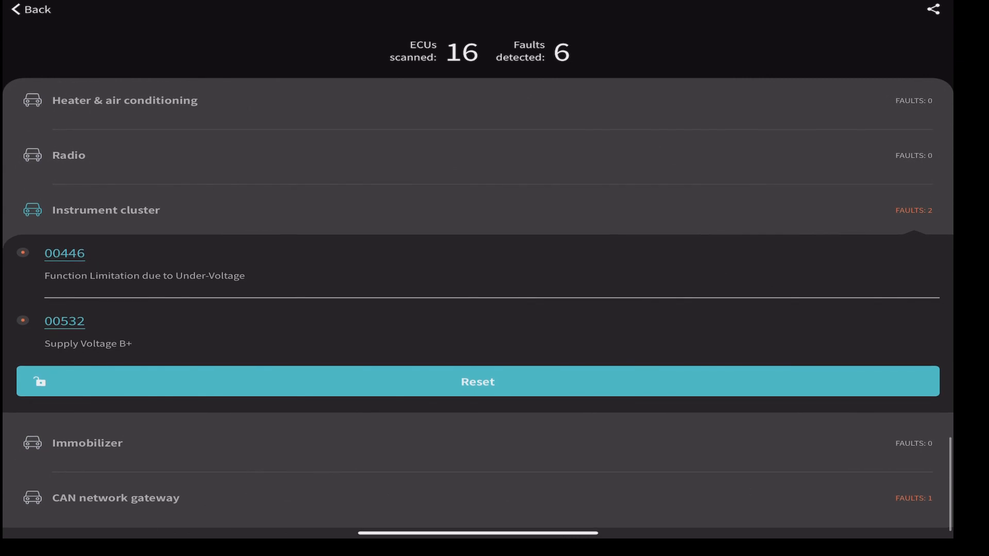
pyautogui.click(477, 382)
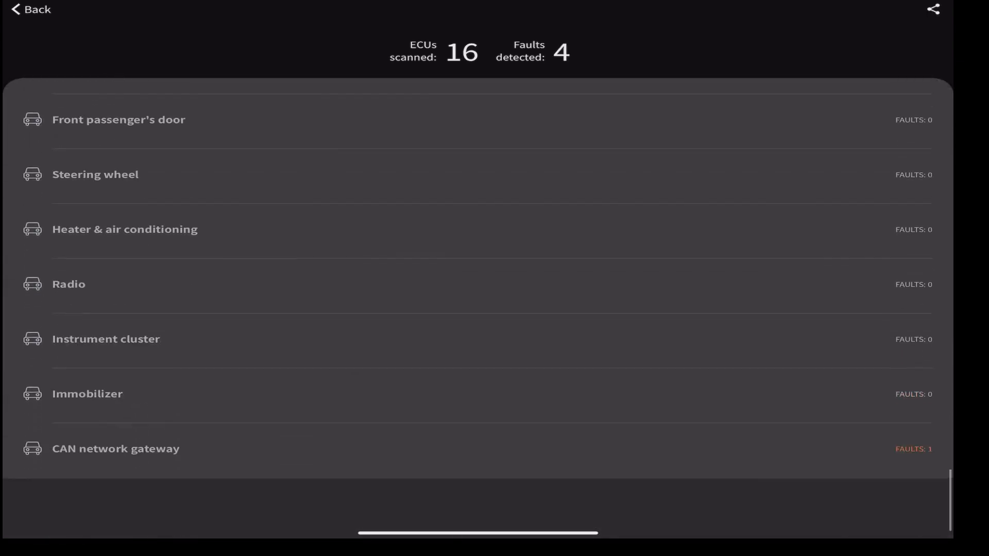
# Start a new fault scan, dismissing the low battery voltage warning
pyautogui.click(28, 10)
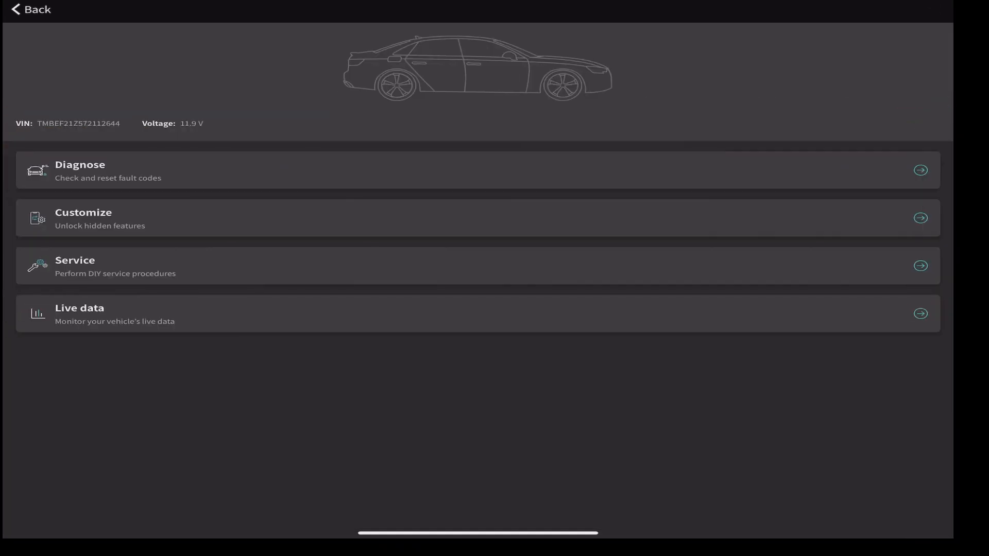
pyautogui.click(87, 169)
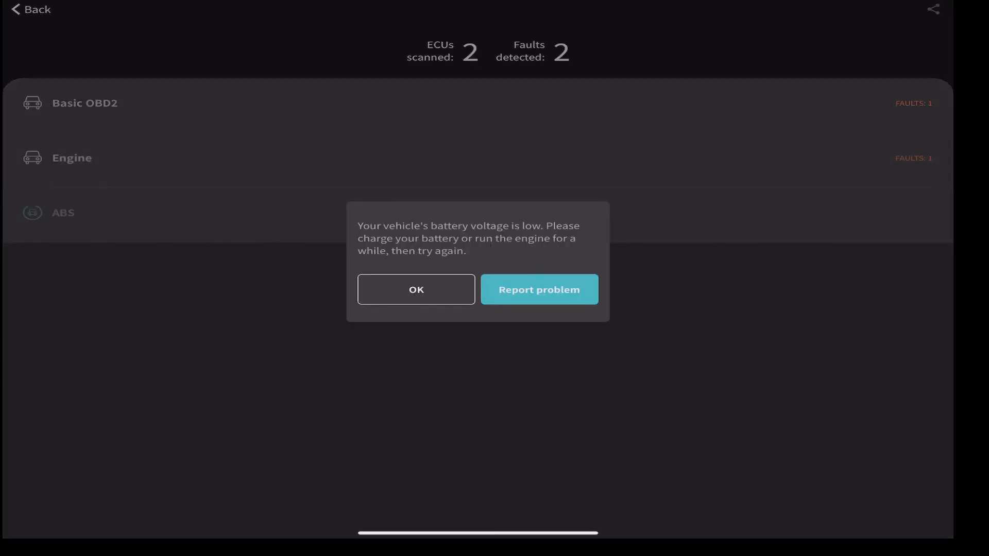
pyautogui.click(416, 289)
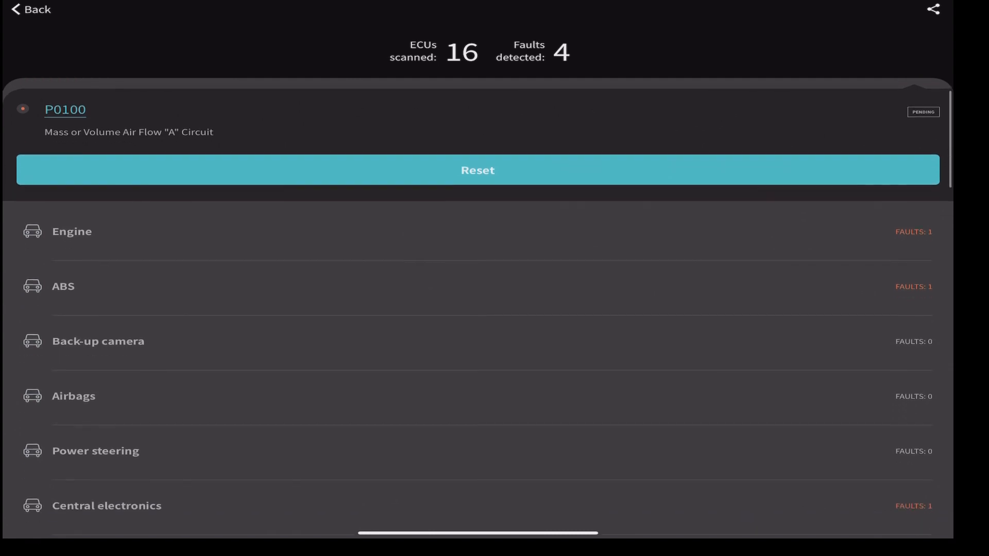
# Review Engine faults, clear the Central electronics brake-light fault, and return to the menu
pyautogui.click(72, 231)
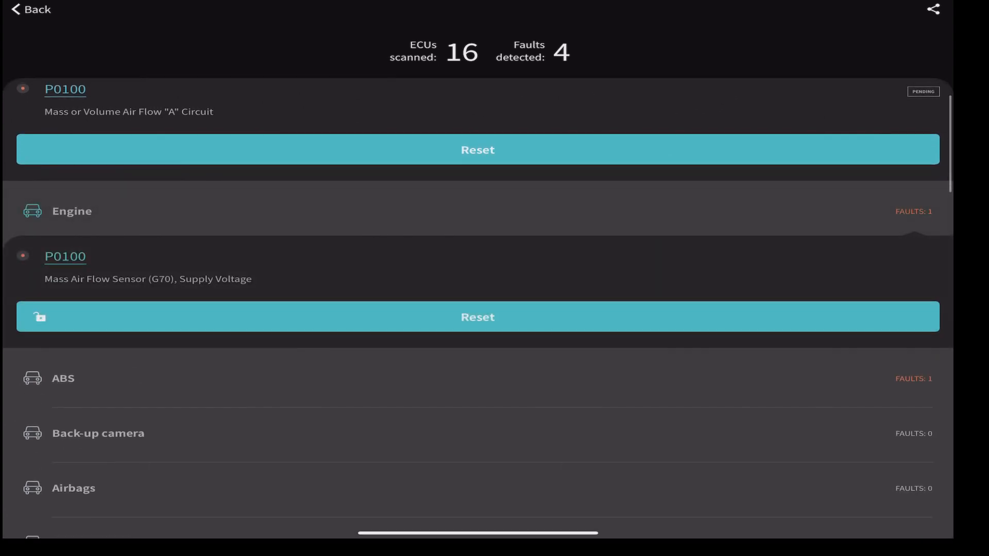
pyautogui.scroll(-3)
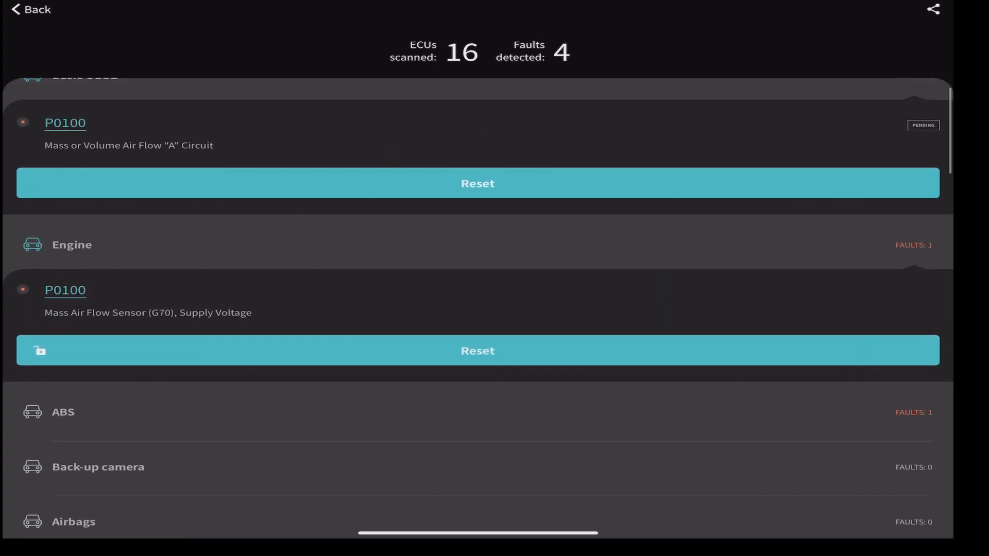
pyautogui.scroll(-3)
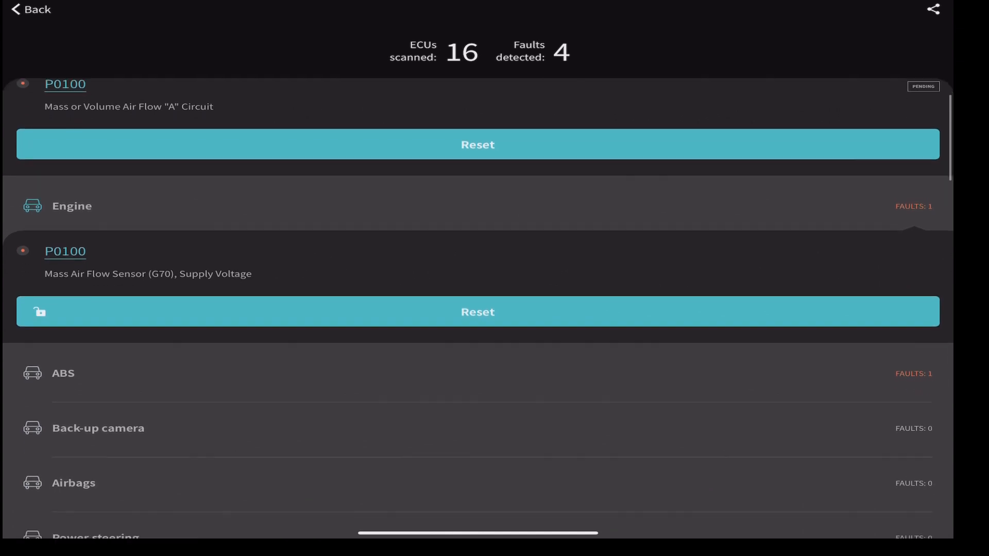
pyautogui.scroll(-3)
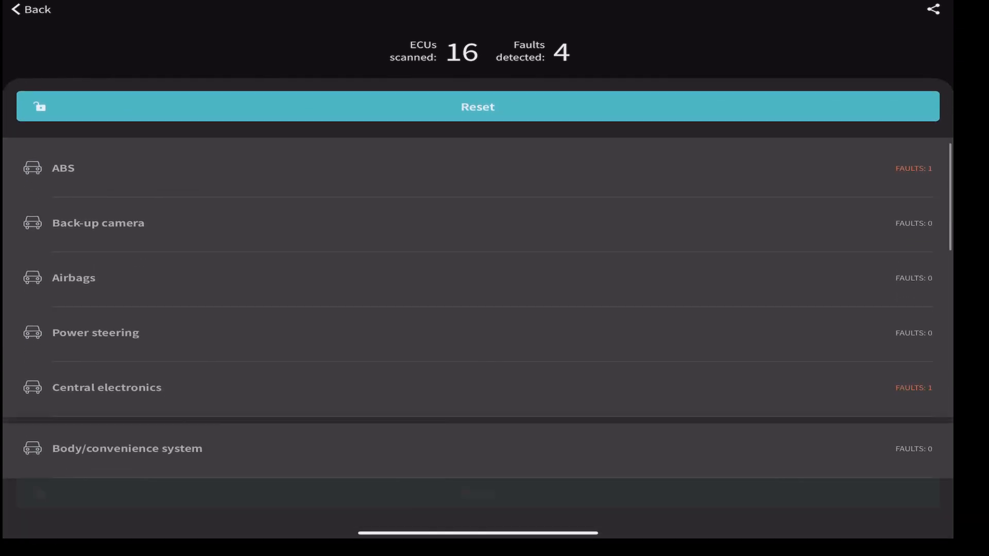
pyautogui.click(107, 387)
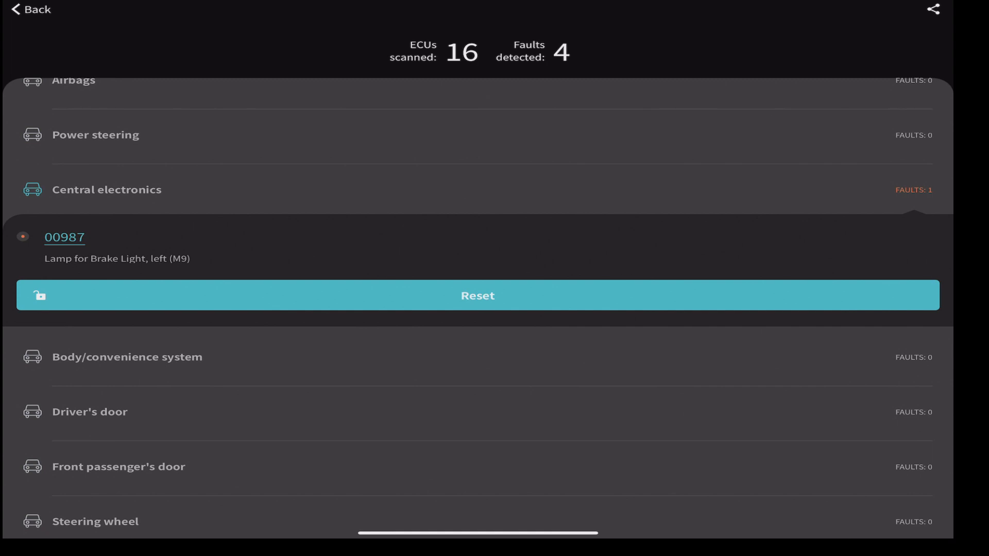
pyautogui.click(478, 296)
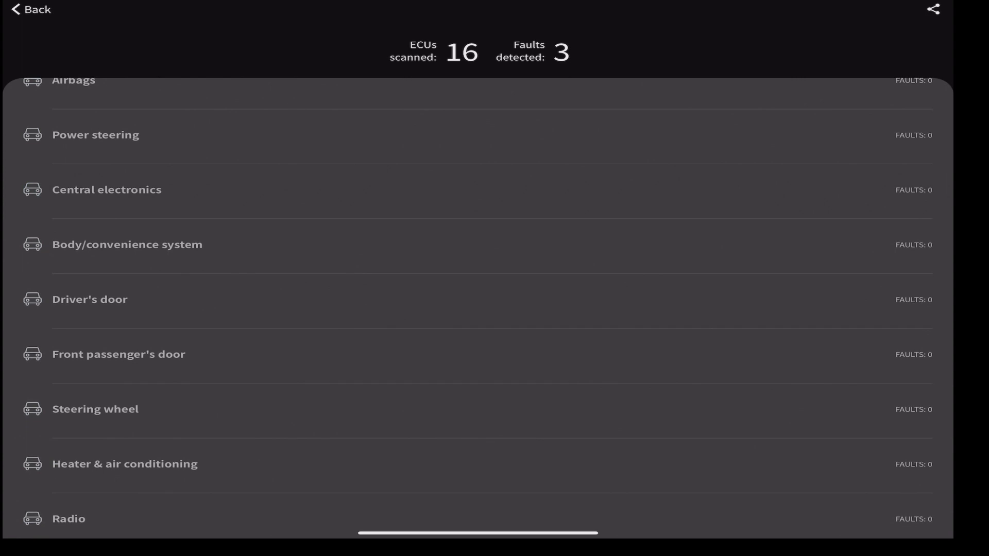
pyautogui.scroll(-3)
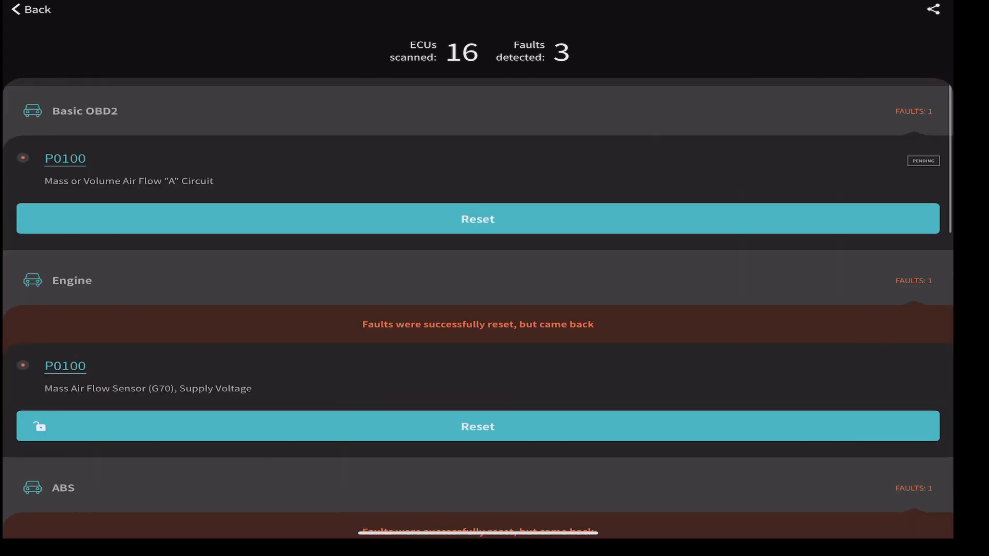
pyautogui.click(29, 11)
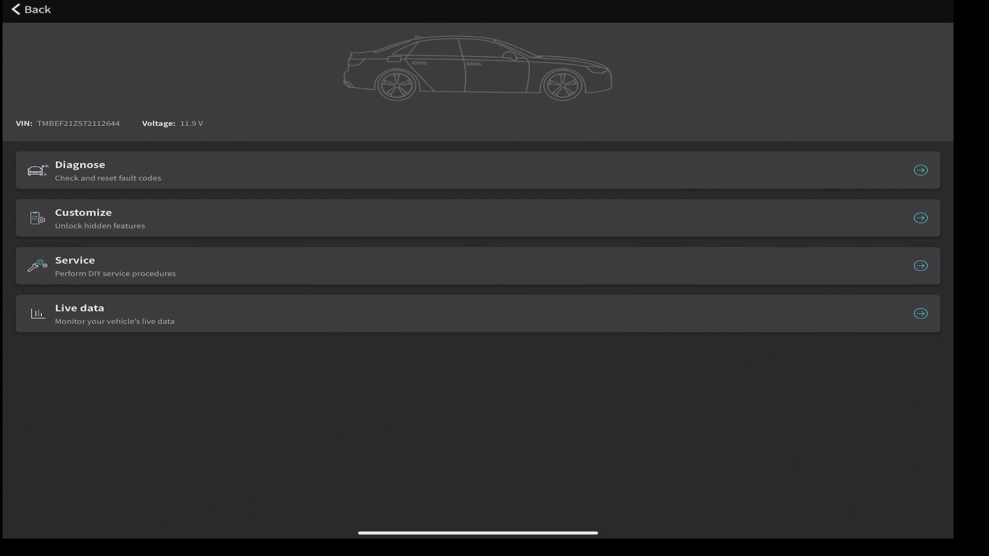
# Run Diagnose from the vehicle menu for a fresh scan
pyautogui.click(479, 165)
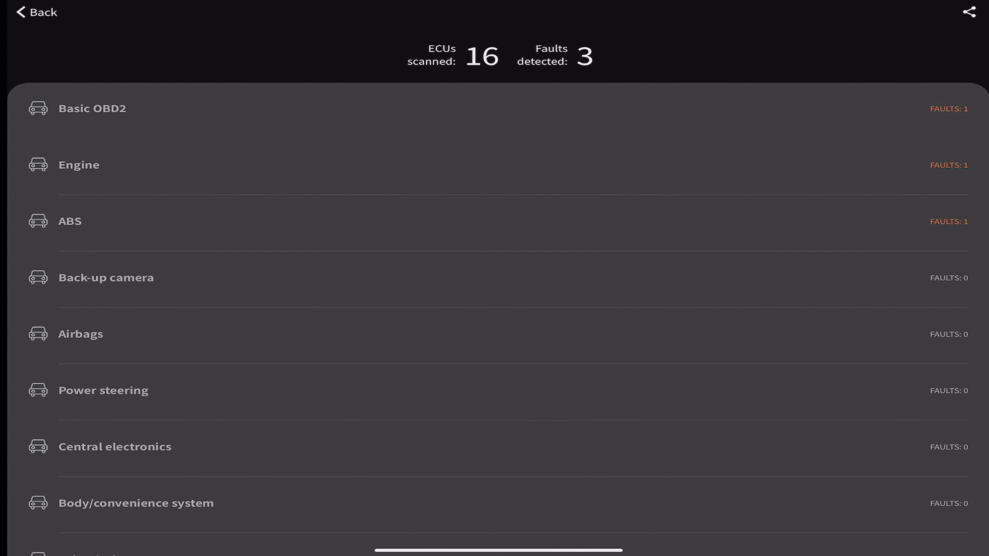
# Expand Basic OBD2, Engine and ABS to review the P0100 and 01314 codes
pyautogui.scroll(-3)
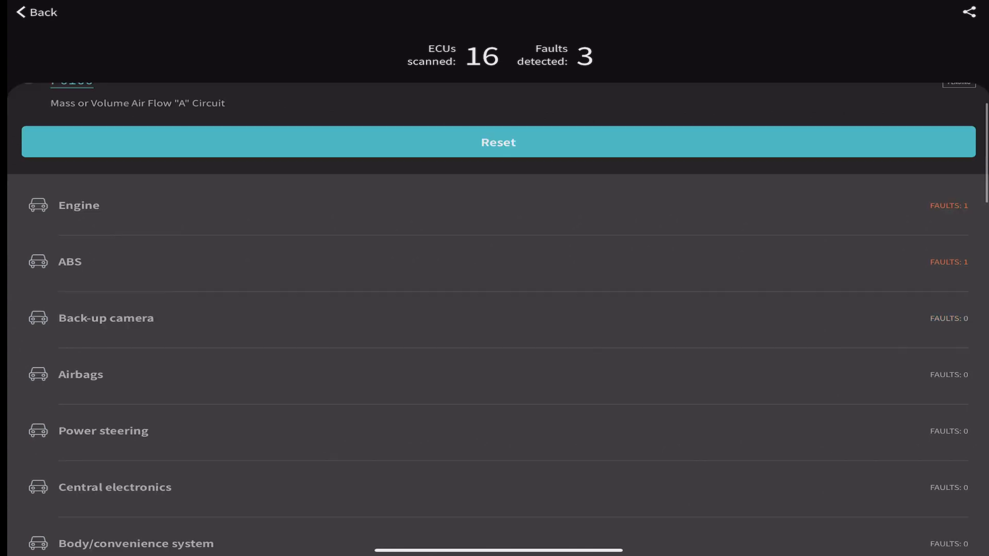
pyautogui.click(78, 205)
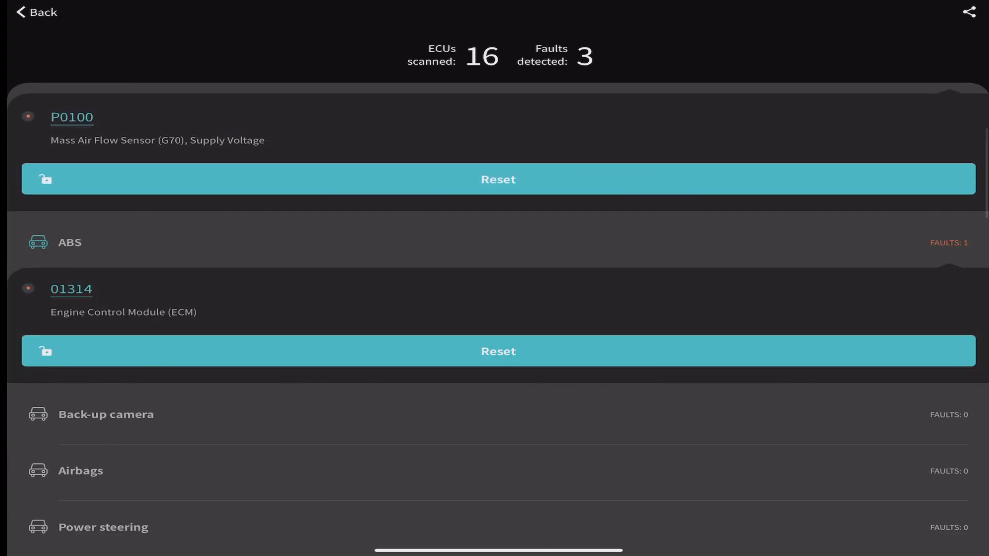
pyautogui.scroll(-3)
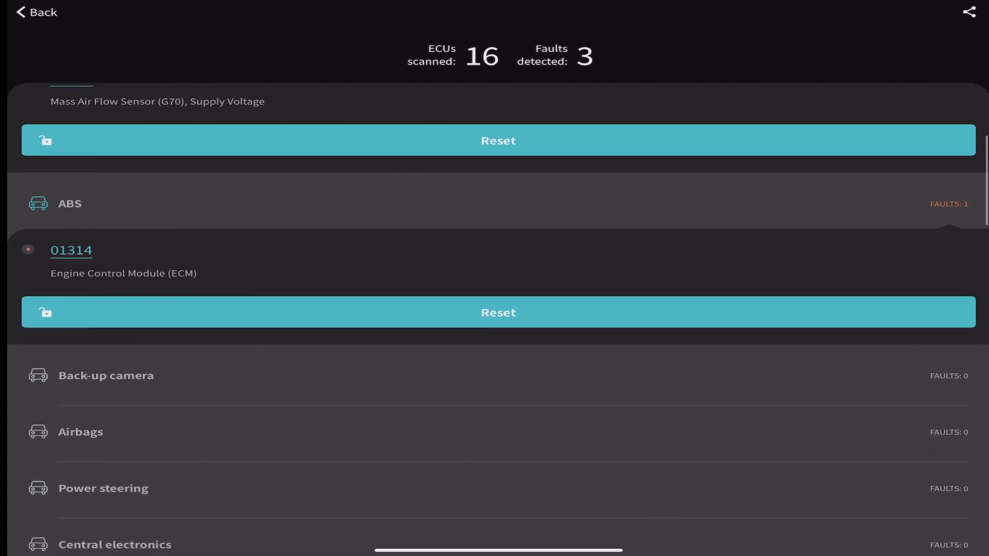
pyautogui.scroll(-3)
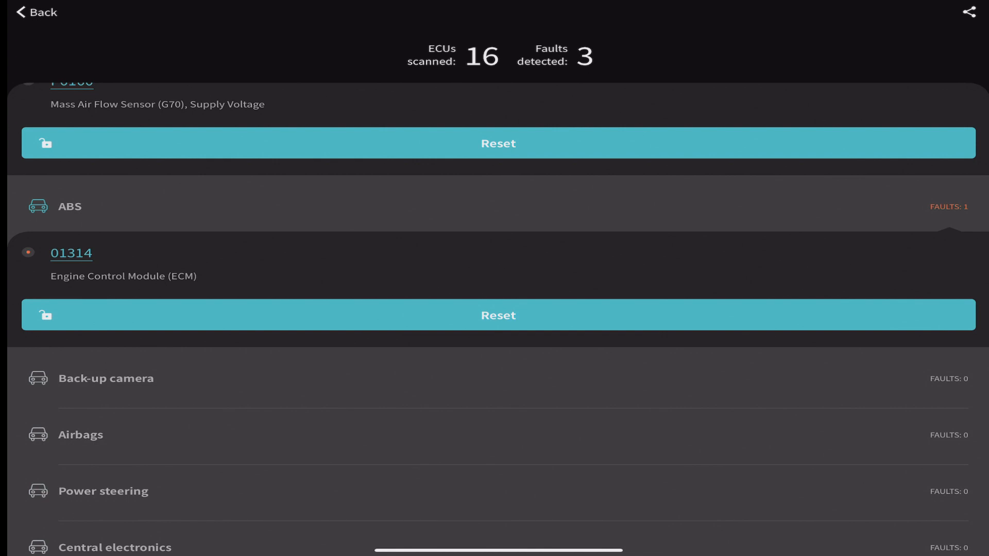
pyautogui.scroll(-3)
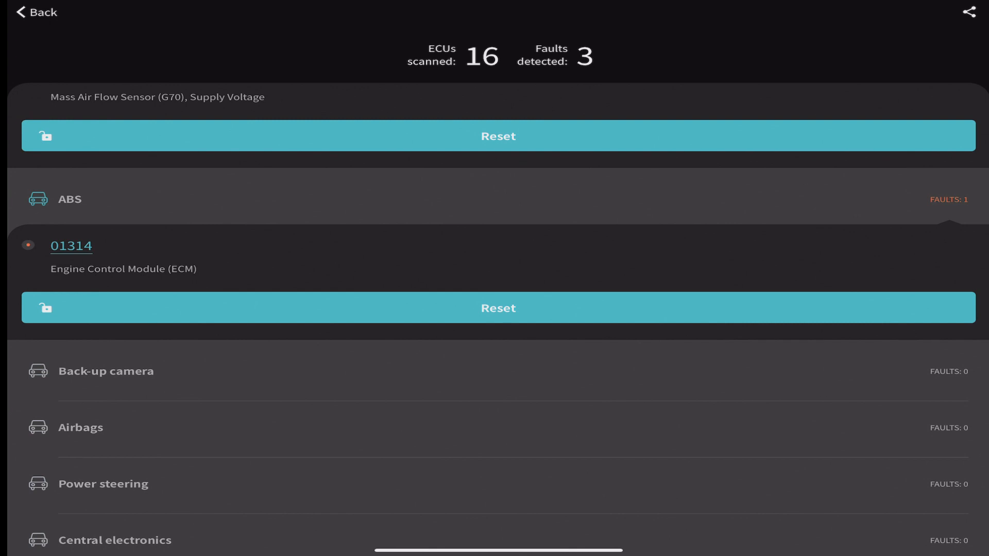
pyautogui.scroll(-3)
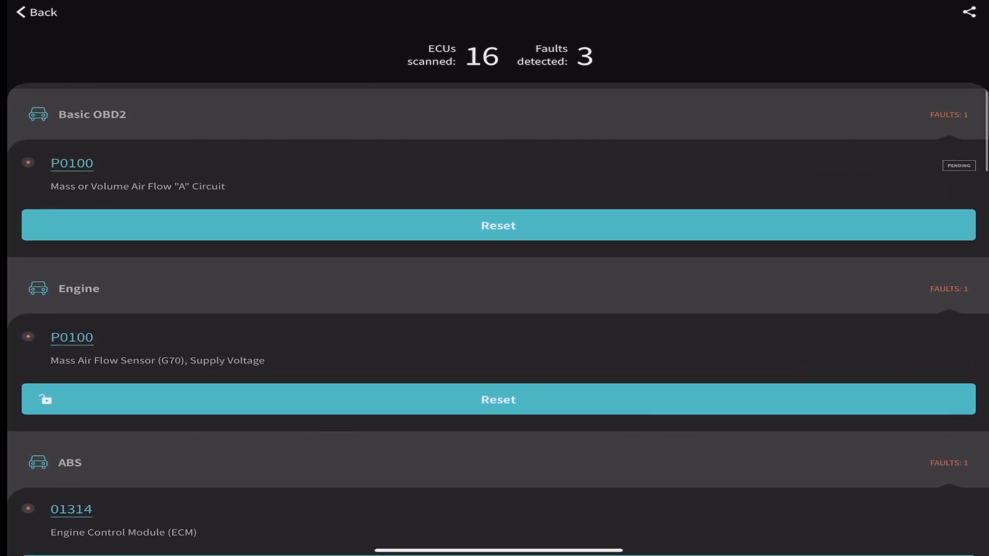
pyautogui.scroll(-3)
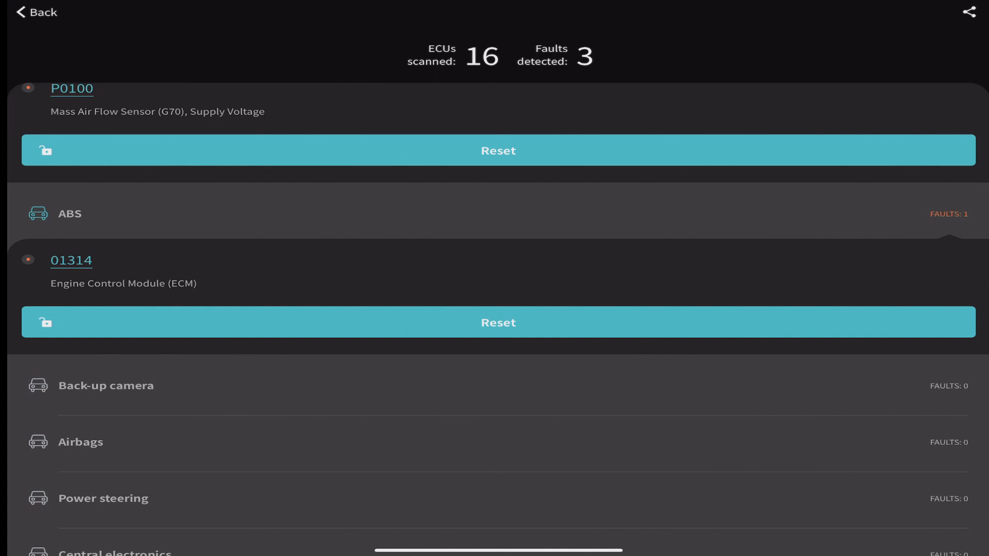
pyautogui.scroll(3)
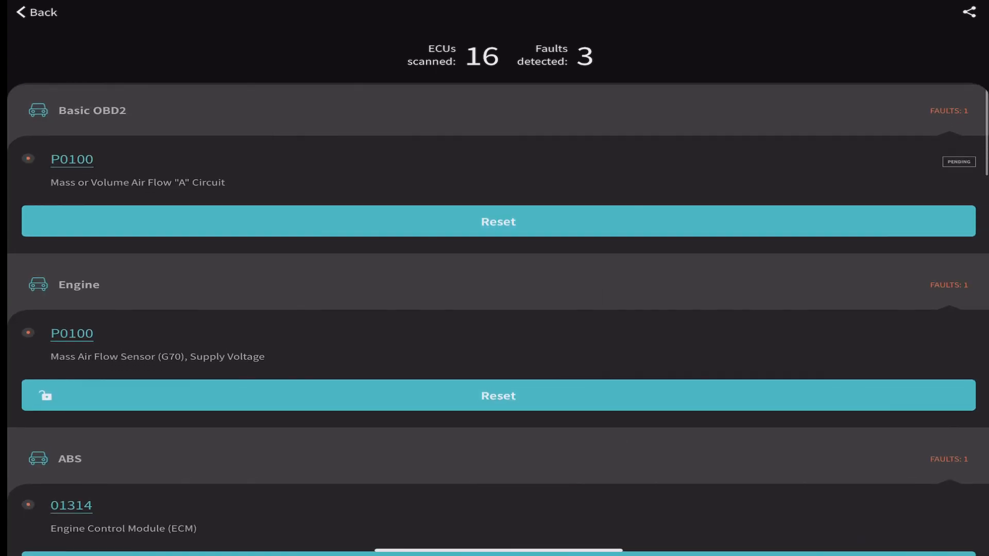
pyautogui.scroll(-3)
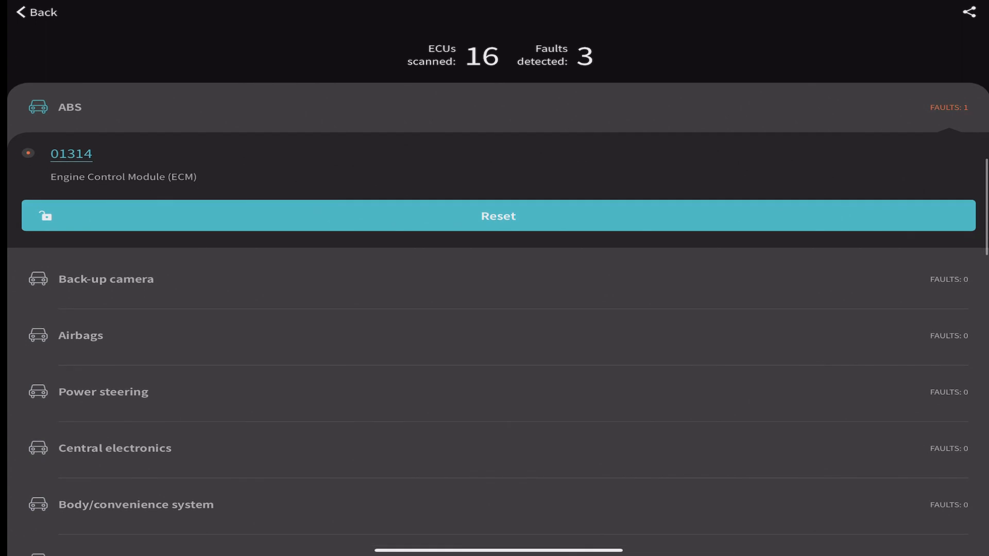
pyautogui.scroll(-3)
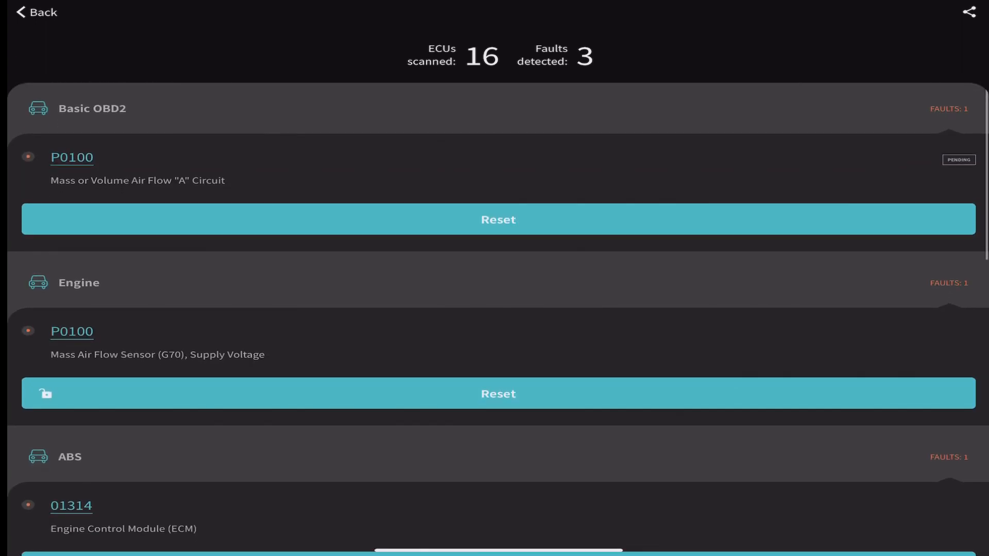
# Leave the fault results and browse customization categories from Dings & Warnings to Other
pyautogui.click(31, 13)
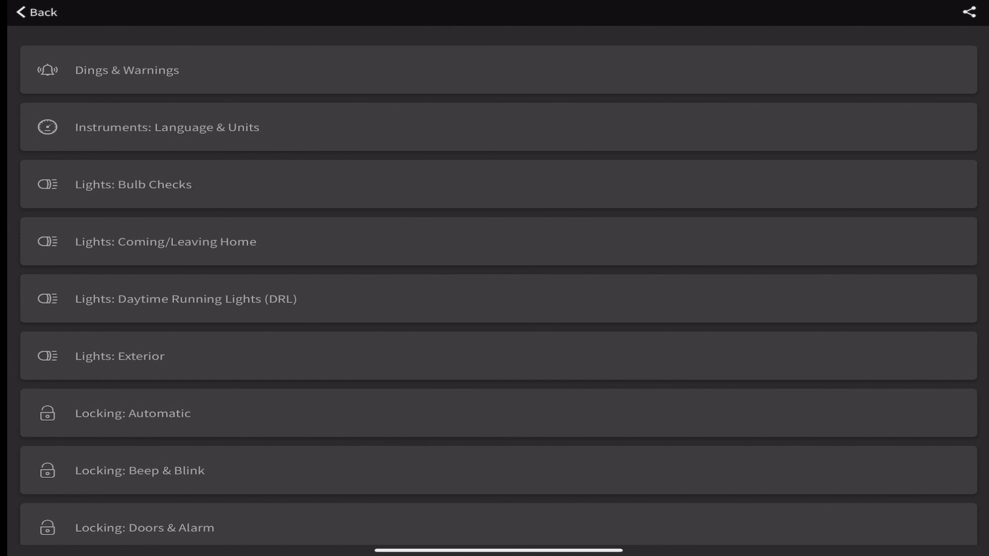
pyautogui.scroll(-3)
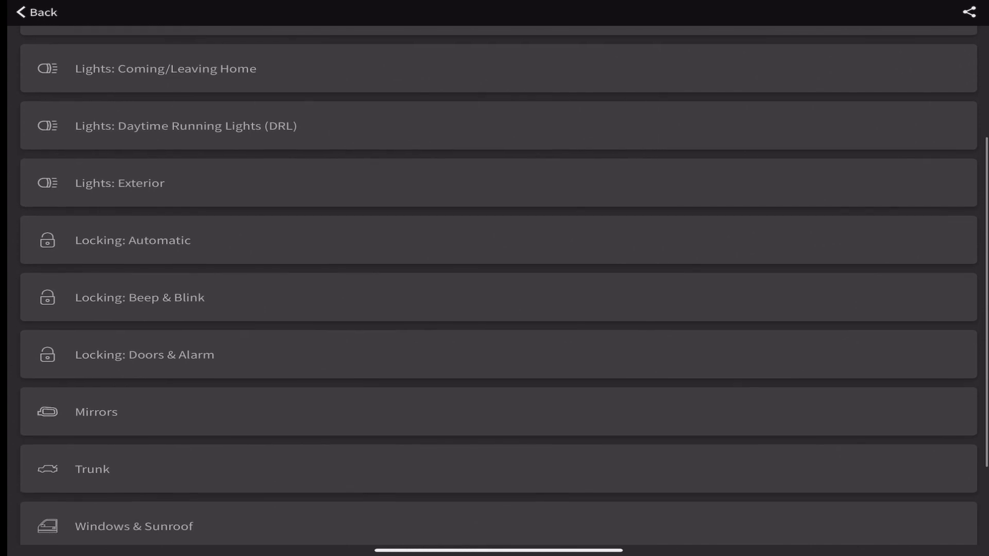
pyautogui.scroll(3)
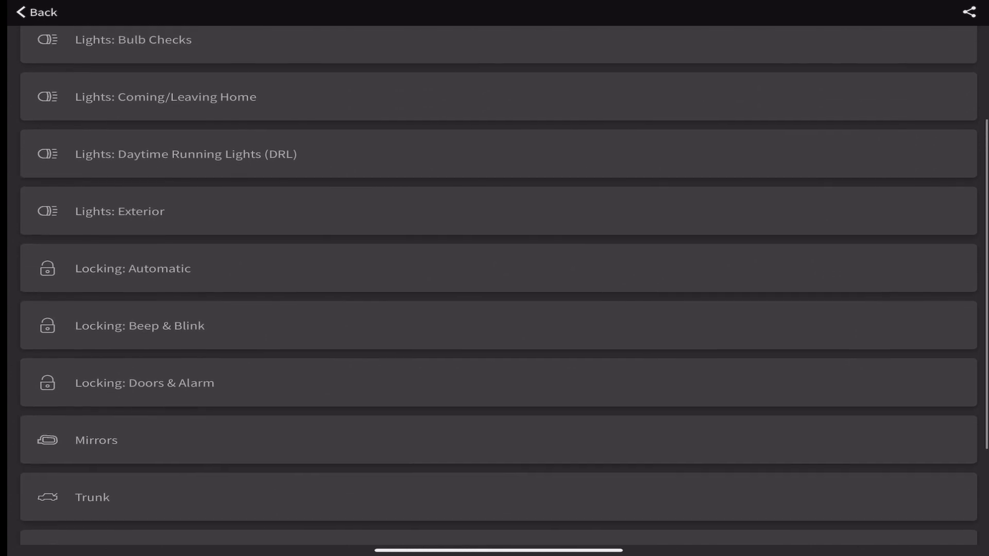
pyautogui.scroll(3)
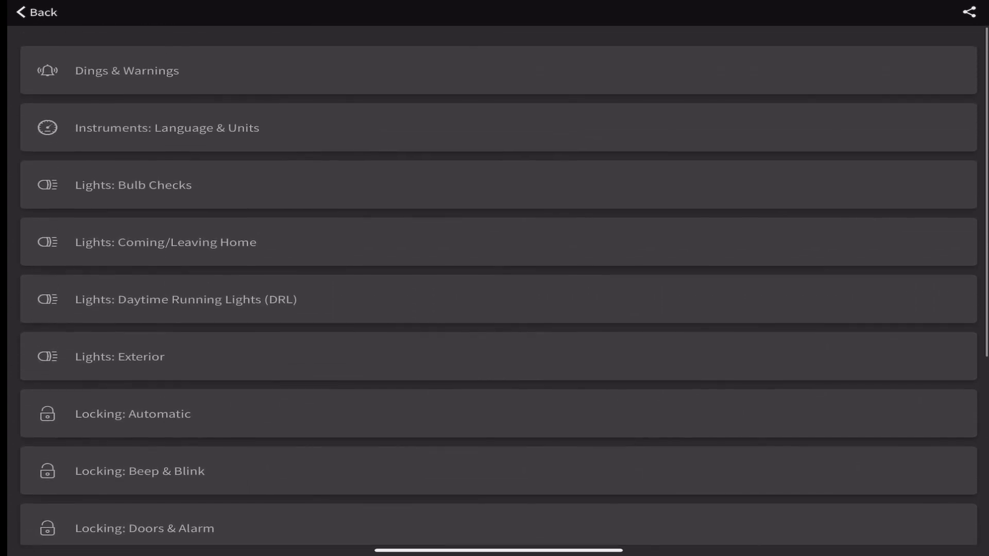
pyautogui.scroll(-3)
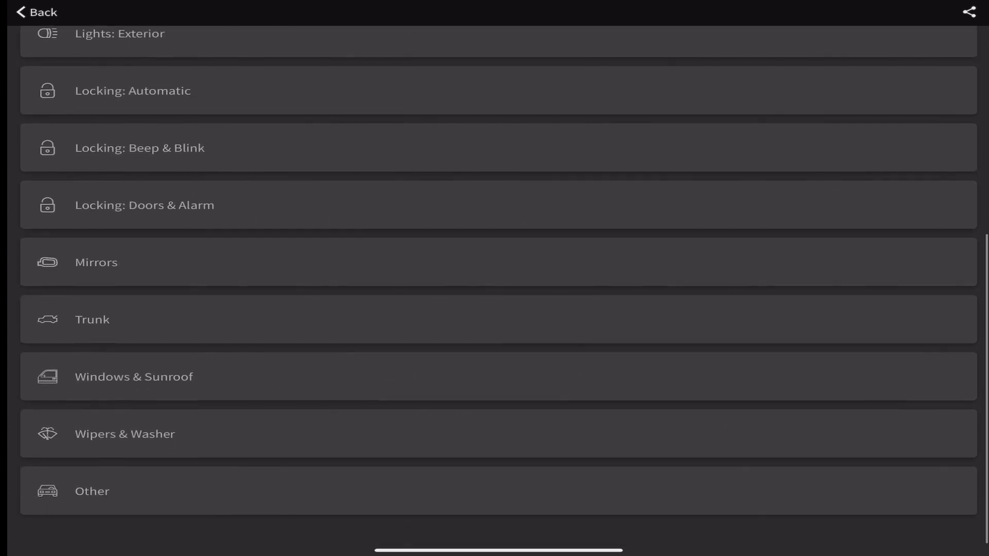
pyautogui.scroll(3)
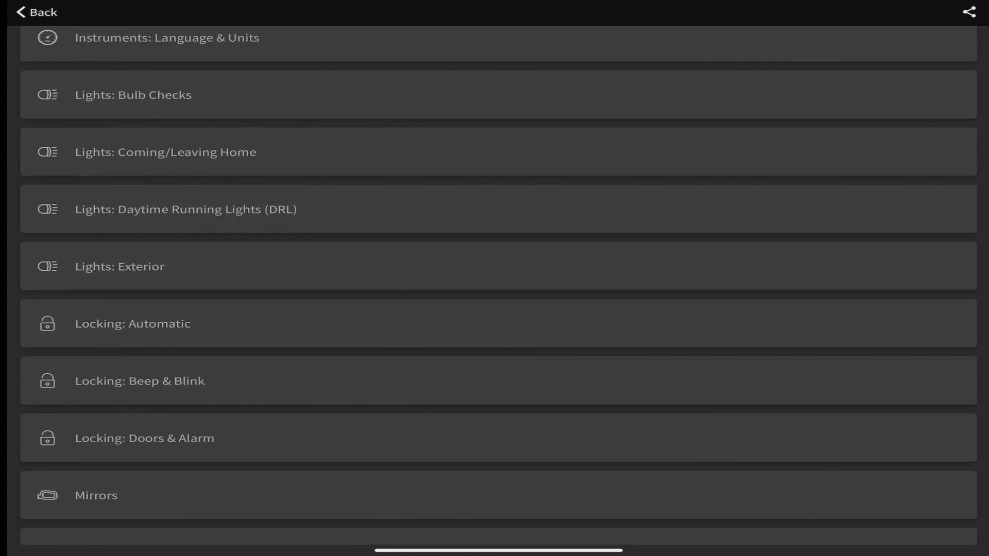
# Set remote unlock to open all doors on the first press and save
pyautogui.click(145, 438)
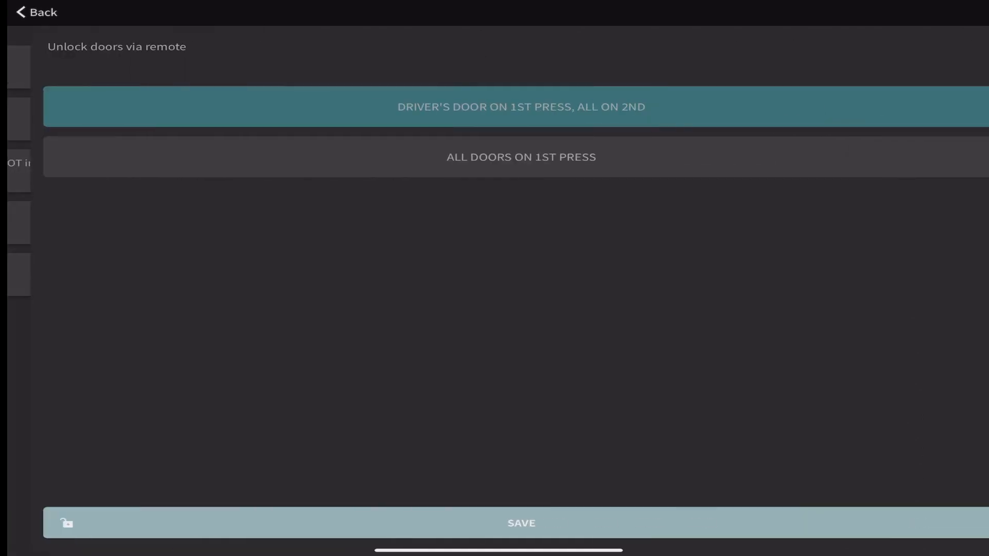
pyautogui.click(498, 156)
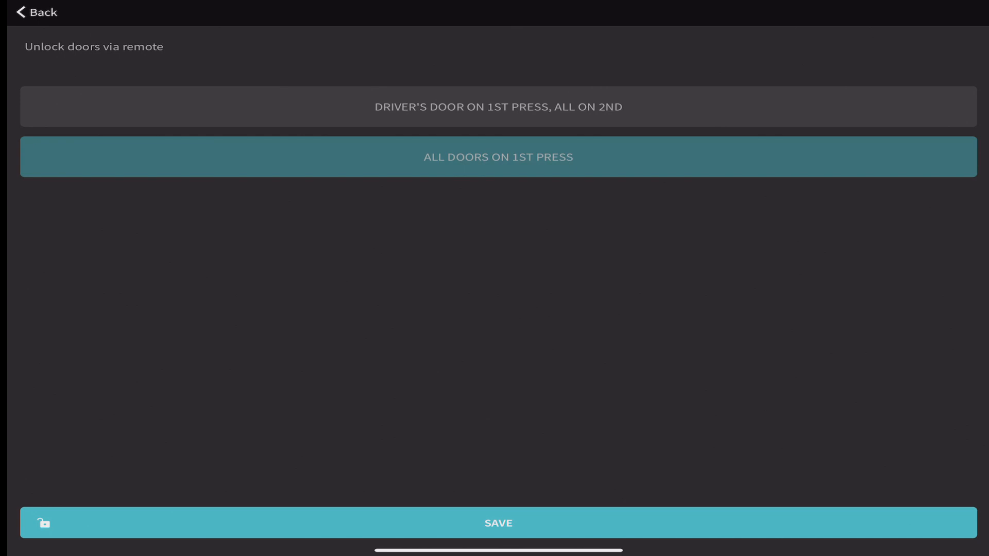
pyautogui.click(498, 523)
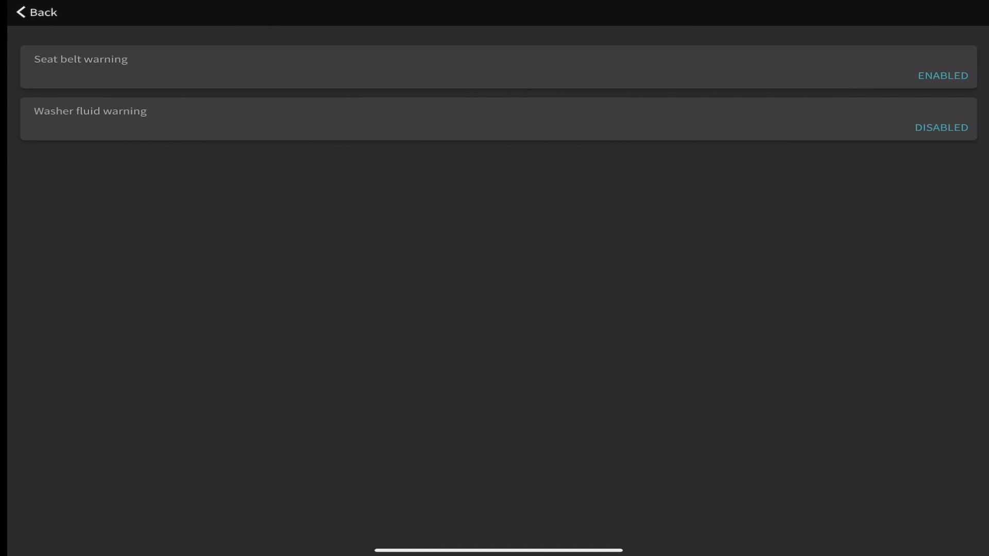
# Look over the Coming/Leaving Home light settings, then move on to Daytime Running Lights (DRL)
pyautogui.click(32, 13)
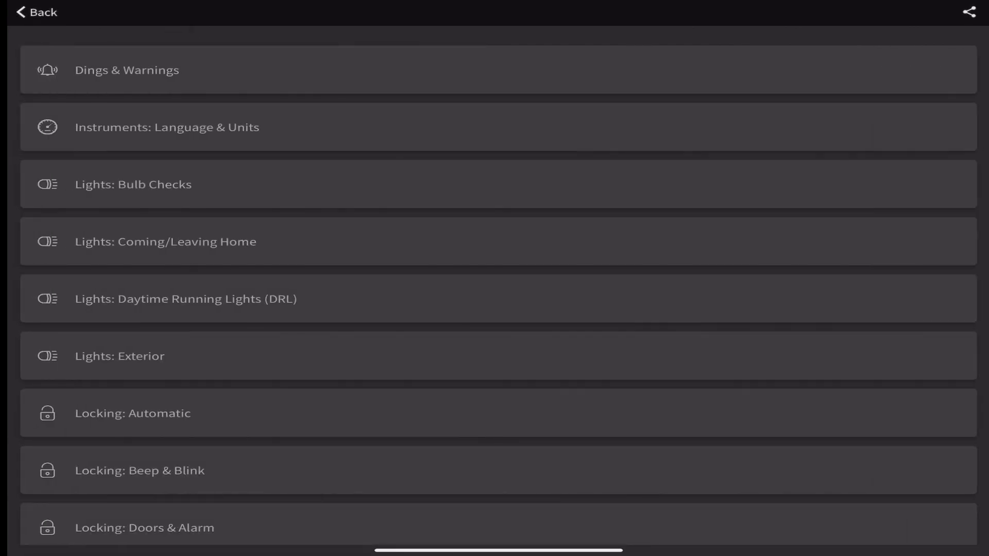
pyautogui.click(131, 185)
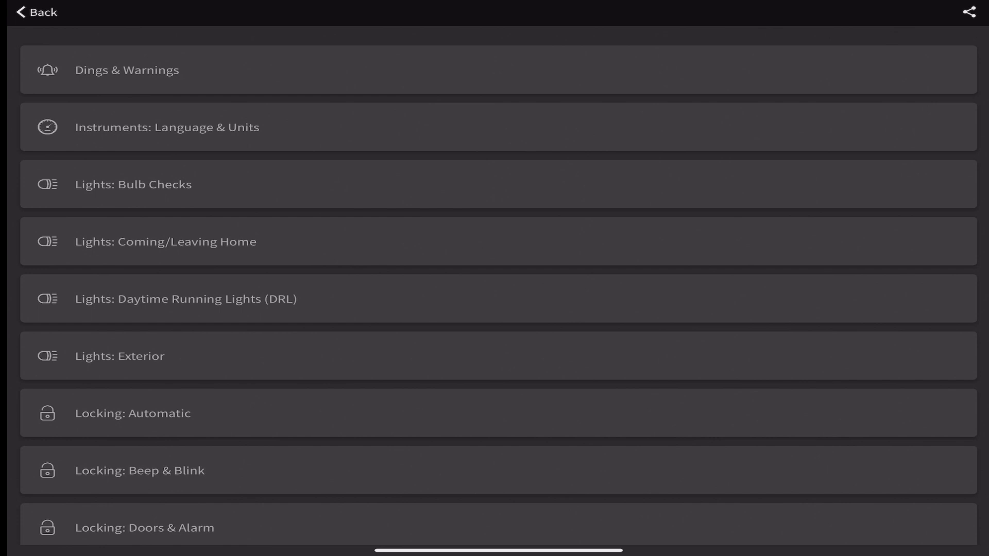
pyautogui.click(164, 242)
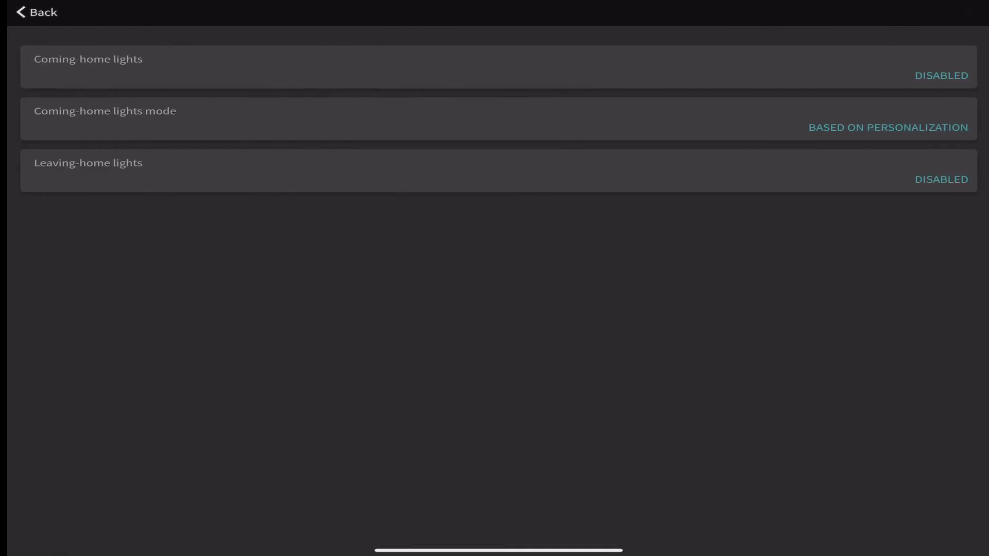
pyautogui.click(36, 13)
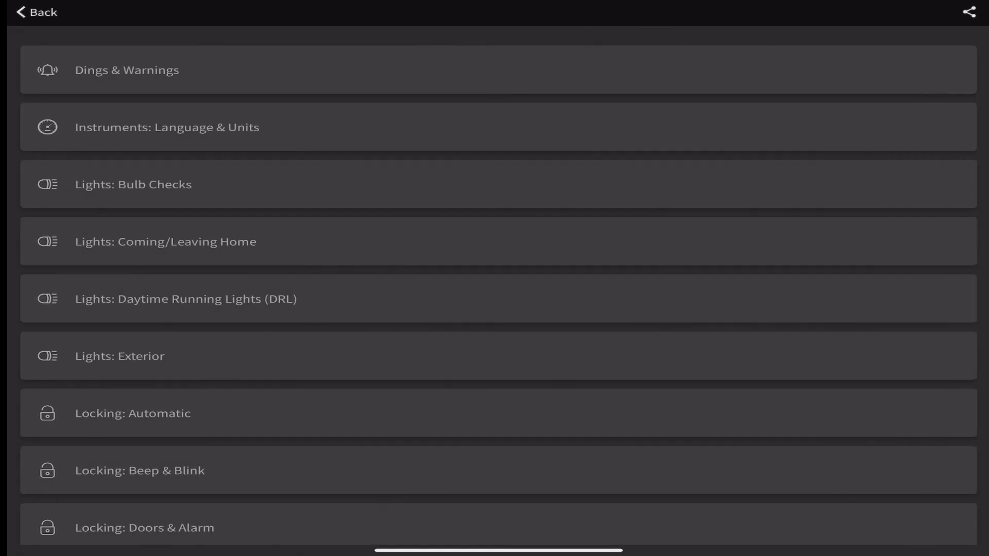
pyautogui.click(185, 298)
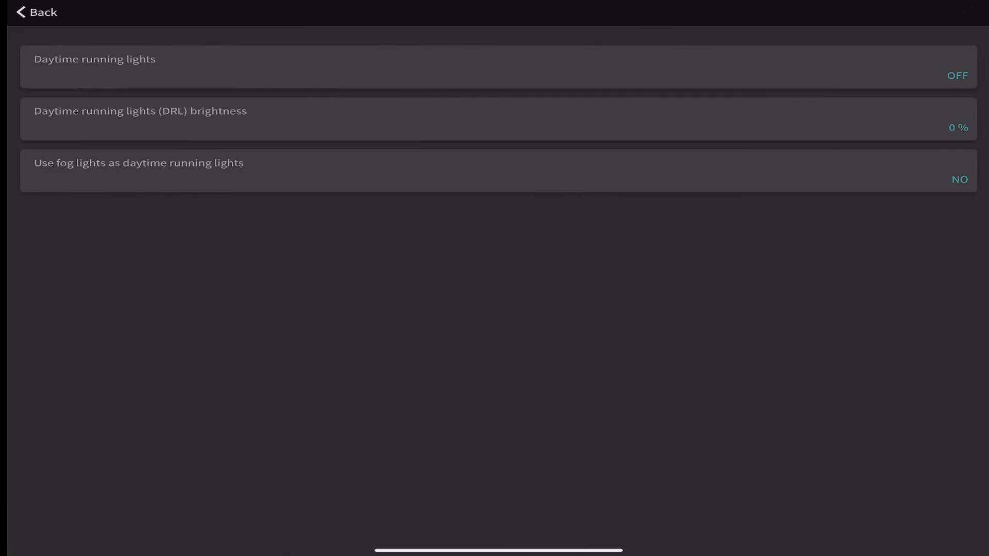
# Set the daytime running lights mode to All Lights and save
pyautogui.click(495, 67)
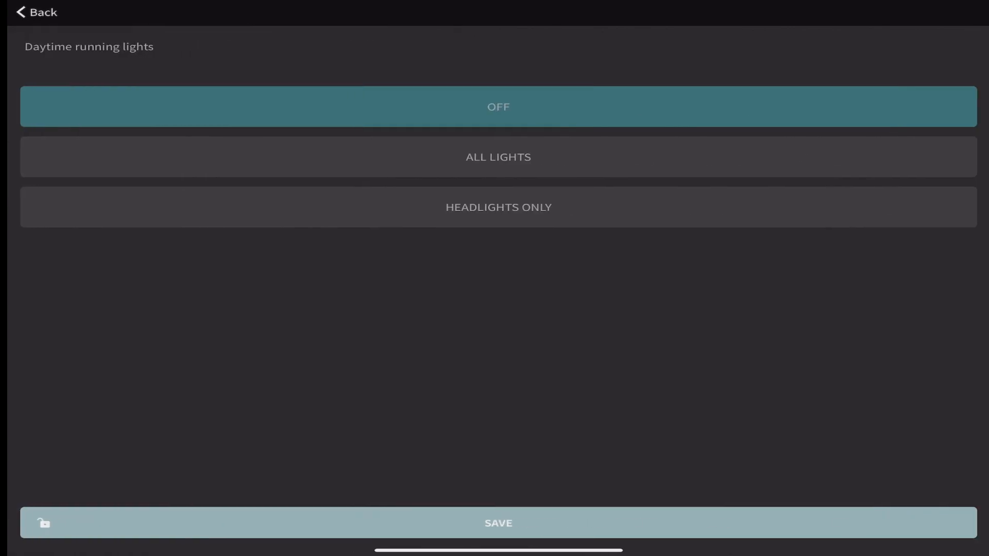
pyautogui.click(498, 157)
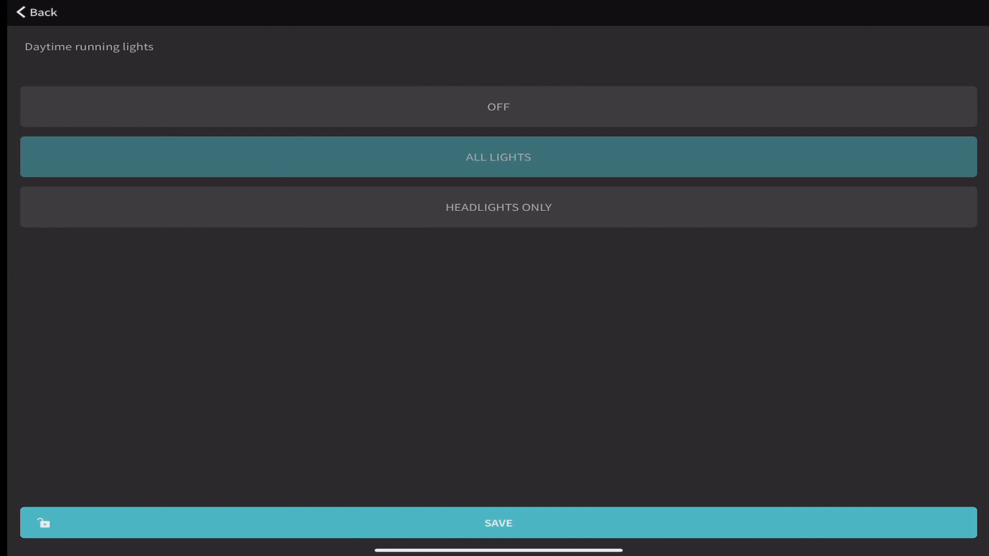
pyautogui.click(498, 523)
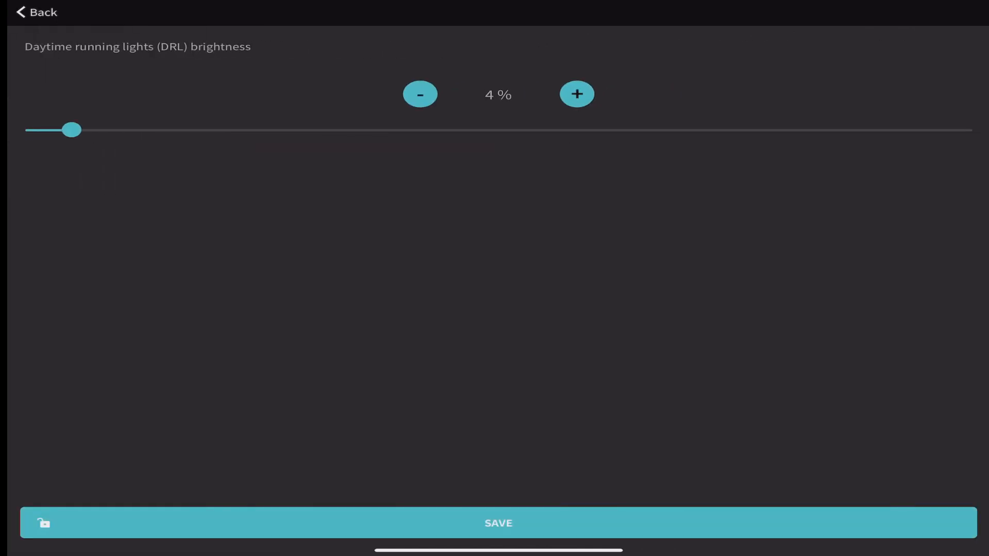
# Raise DRL brightness to 30% and use fog lights as daytime running lights
pyautogui.moveTo(71, 130); pyautogui.dragTo(184, 129)
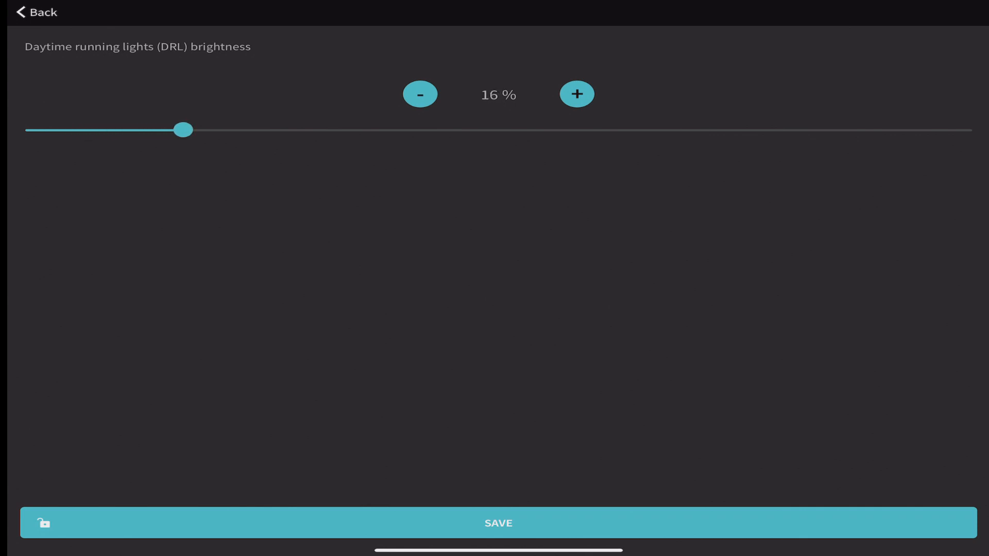
pyautogui.moveTo(182, 129); pyautogui.dragTo(303, 129)
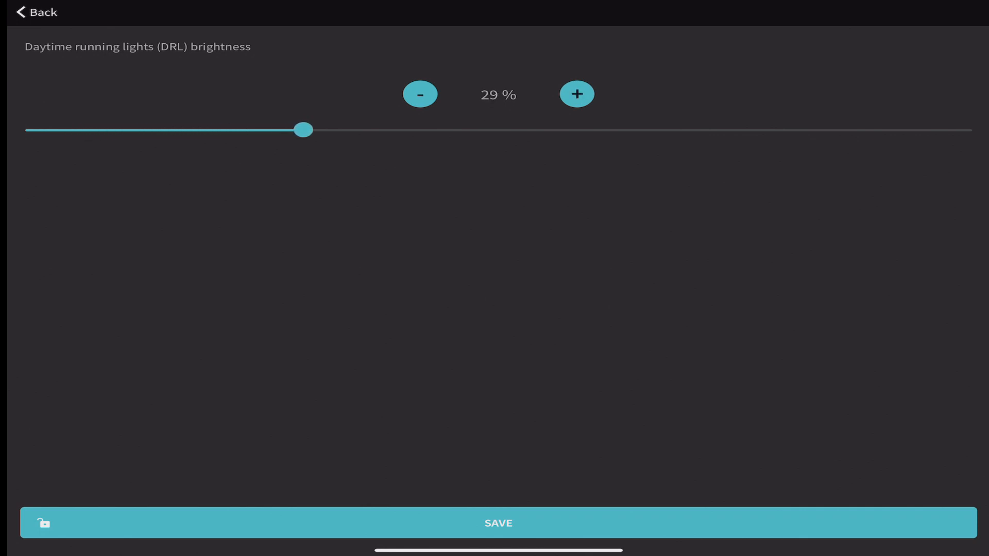
pyautogui.click(498, 523)
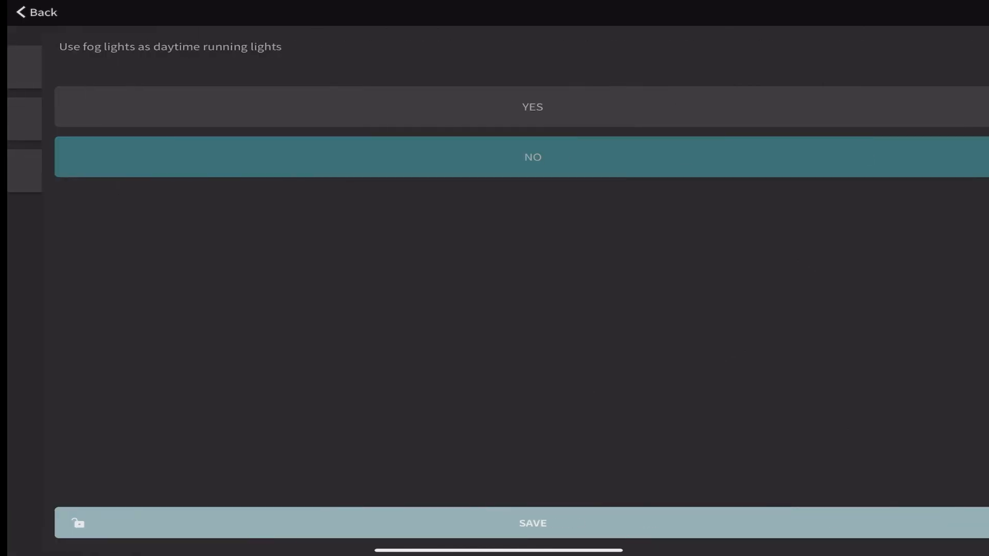
pyautogui.click(531, 523)
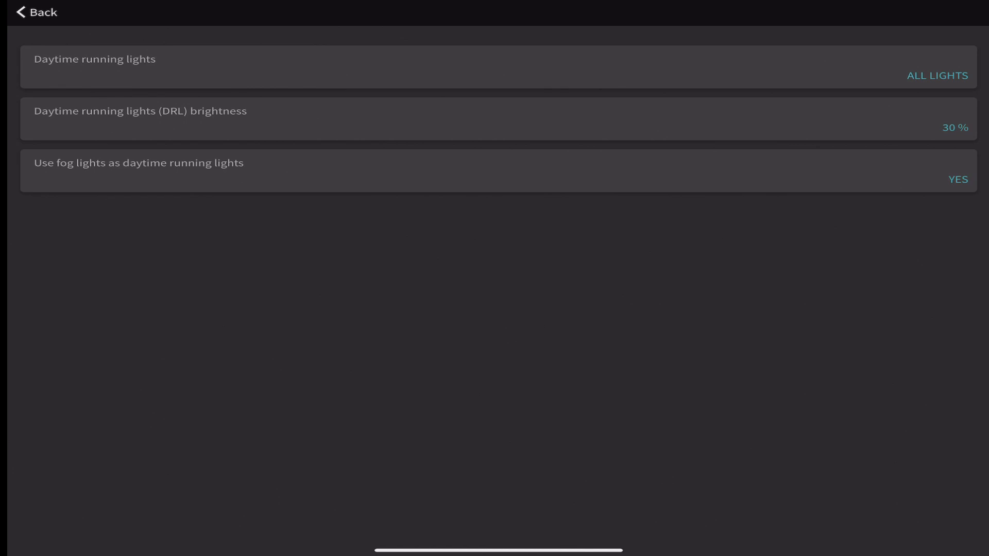
# In Lights: Exterior, set 'Flash brake lights in emergency stopping' to Yes and save
pyautogui.click(34, 13)
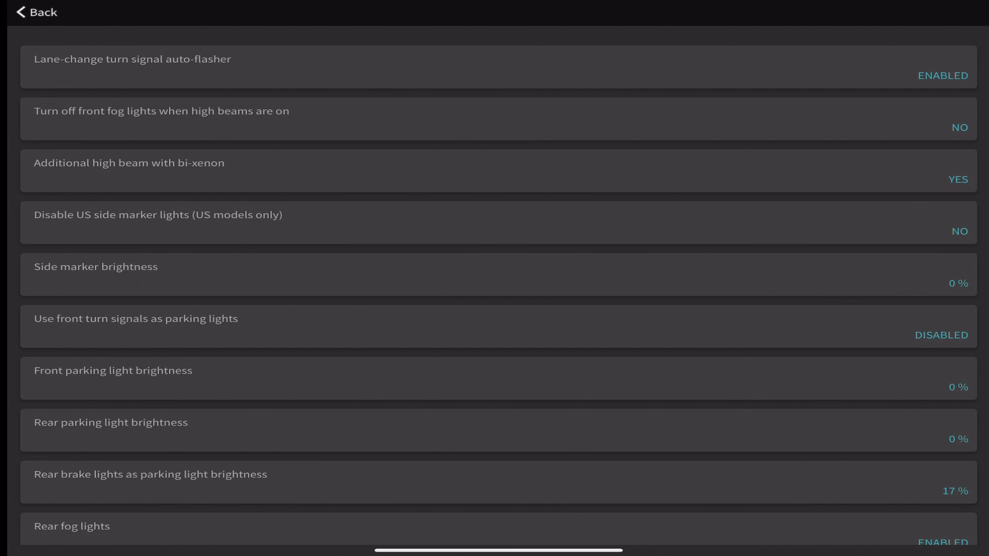
pyautogui.scroll(-3)
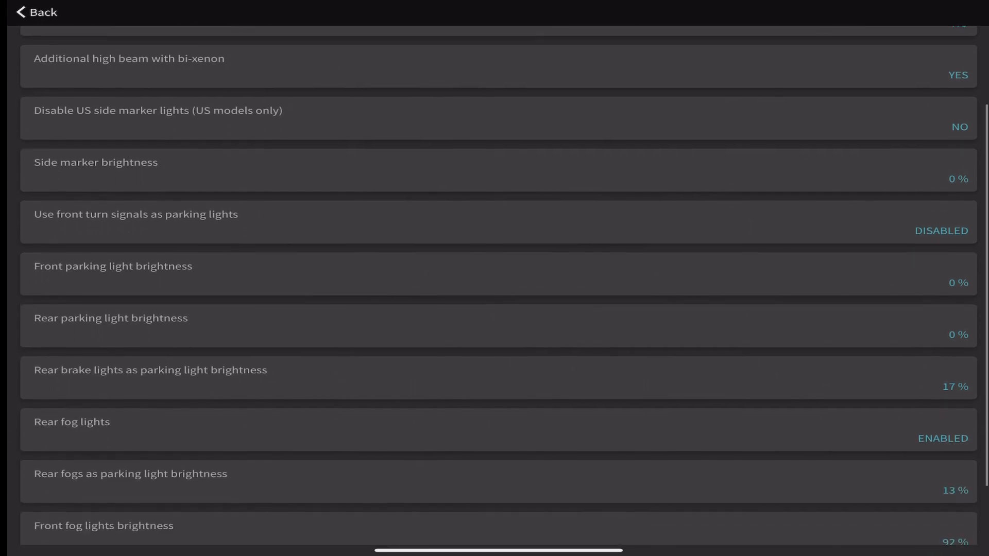
pyautogui.scroll(-3)
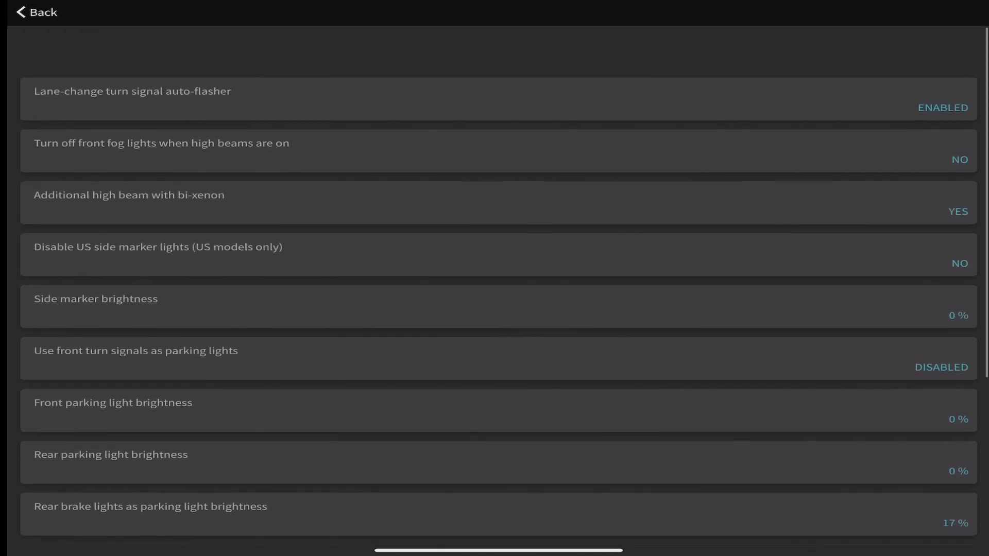
pyautogui.scroll(-3)
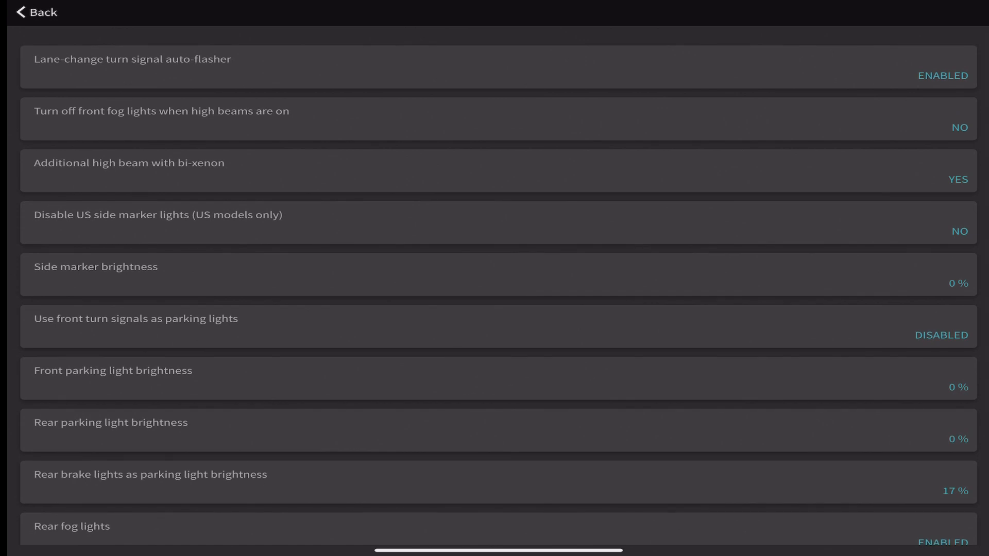
pyautogui.scroll(-3)
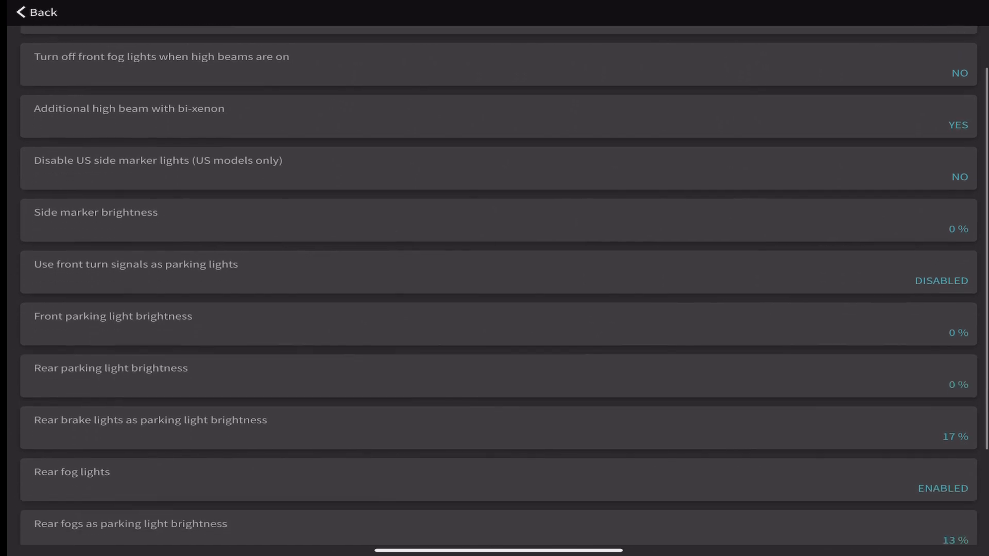
pyautogui.scroll(-3)
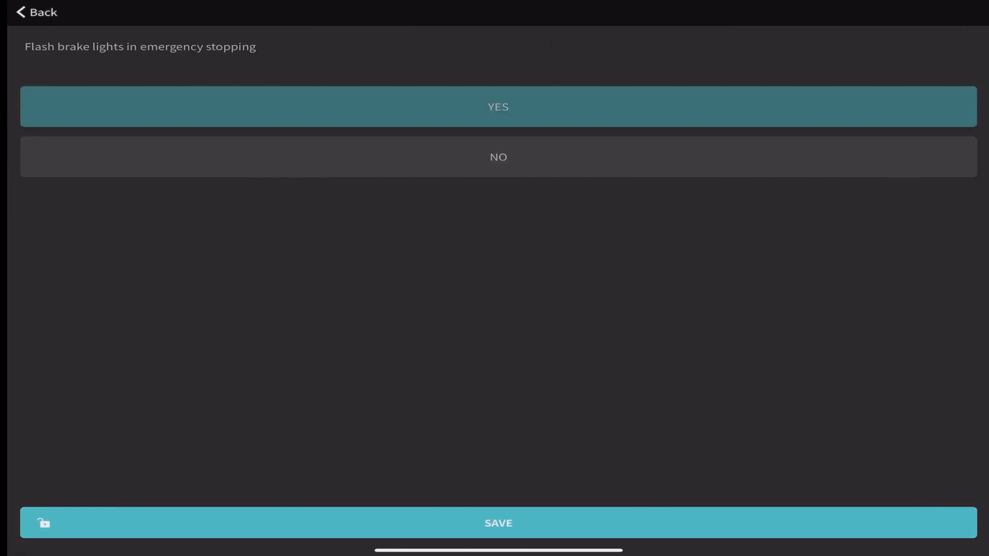
pyautogui.click(497, 523)
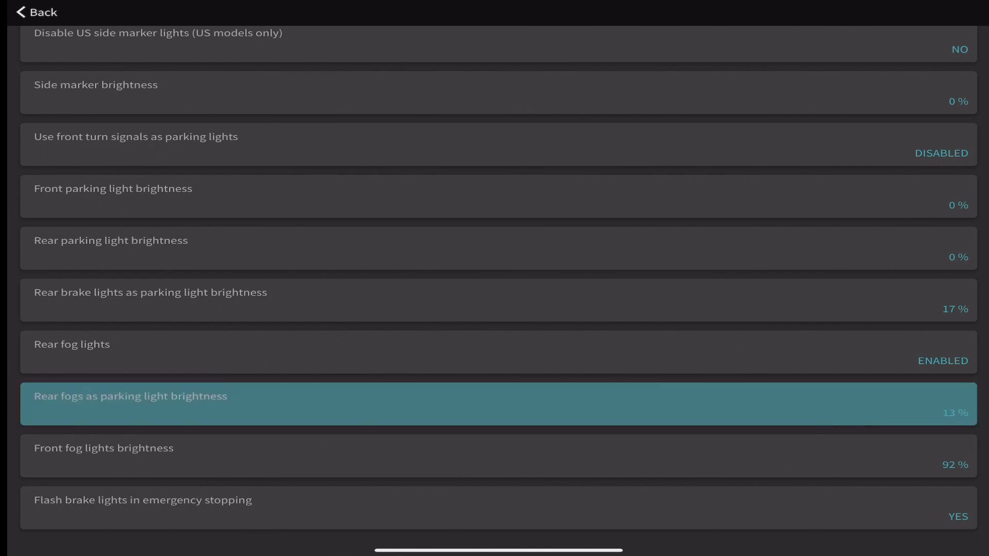
pyautogui.click(32, 13)
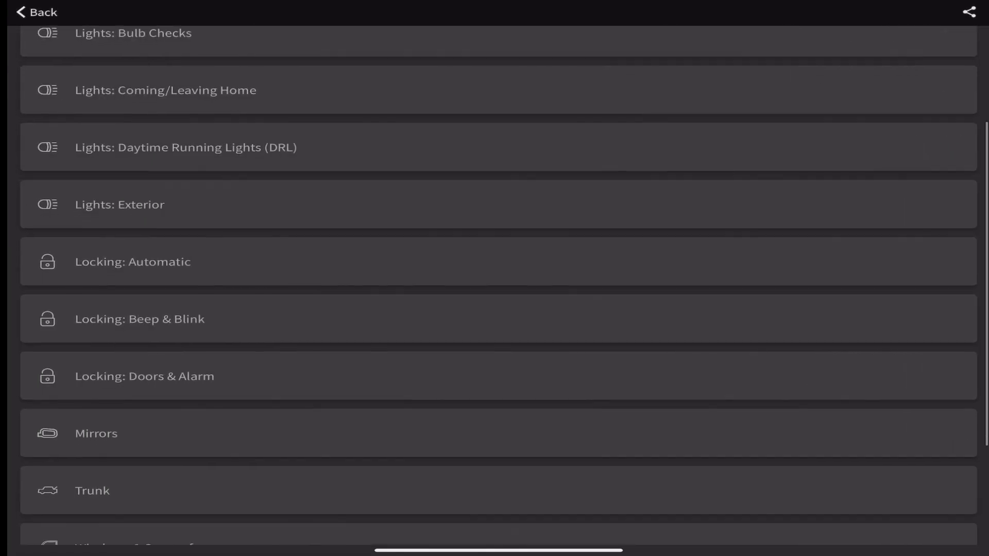
pyautogui.scroll(-3)
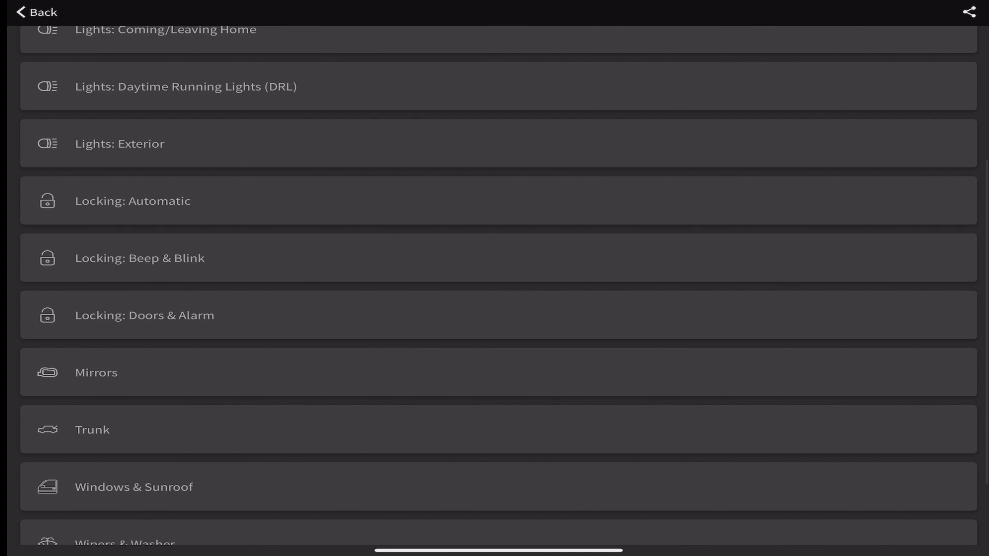
pyautogui.click(133, 201)
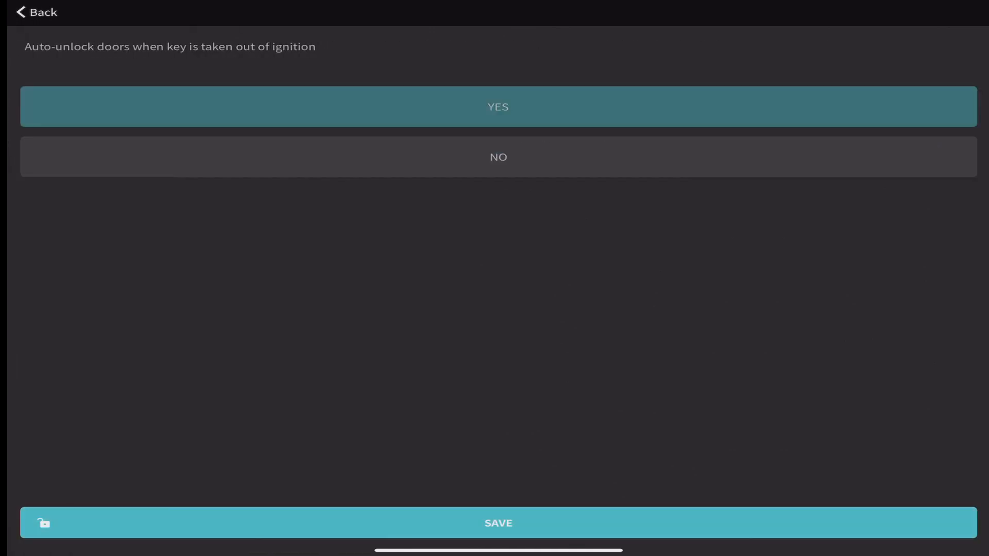
pyautogui.click(497, 524)
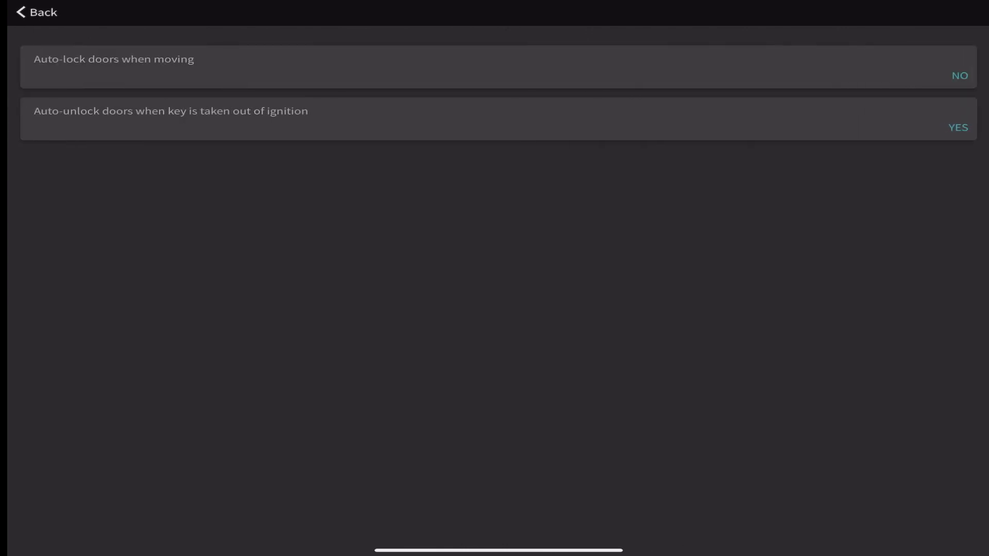
pyautogui.click(33, 14)
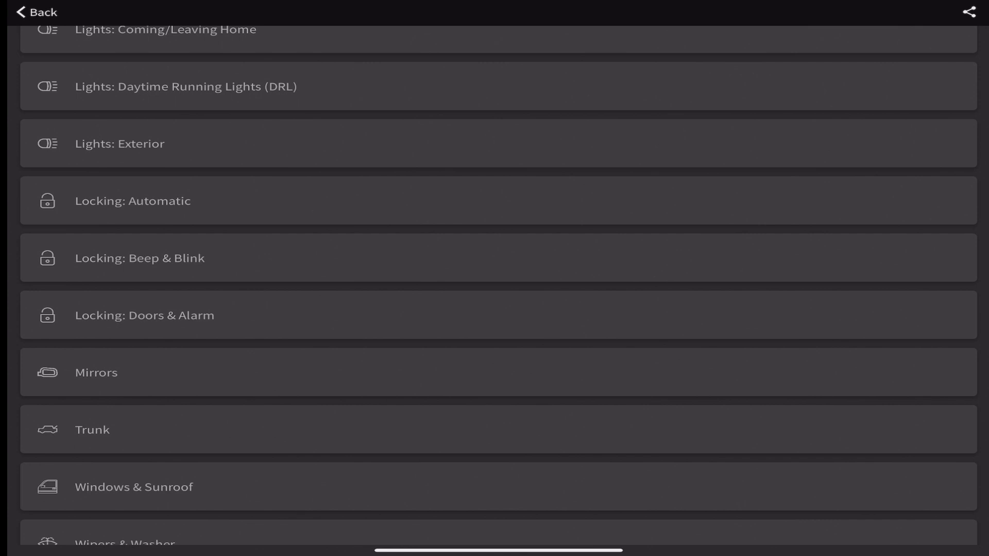
pyautogui.click(132, 201)
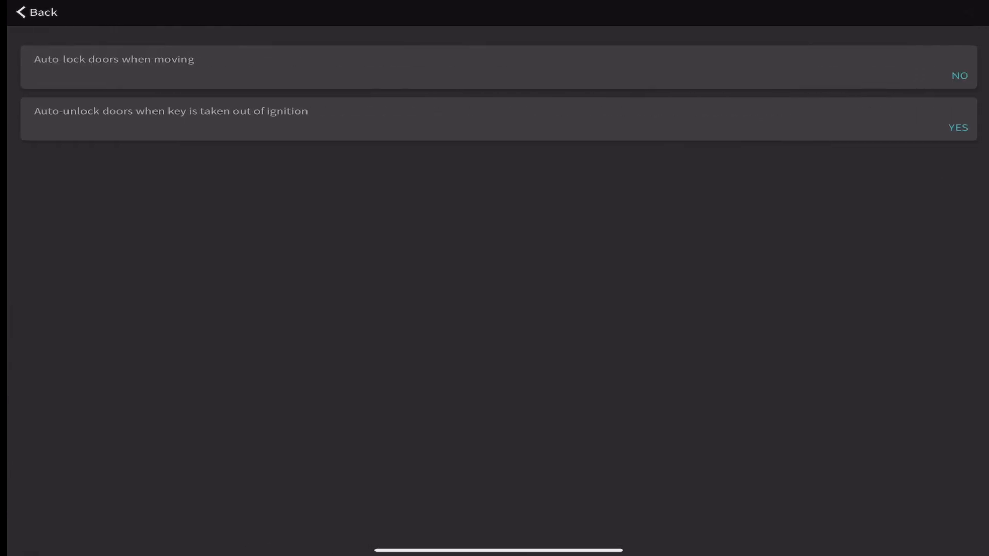
pyautogui.click(33, 14)
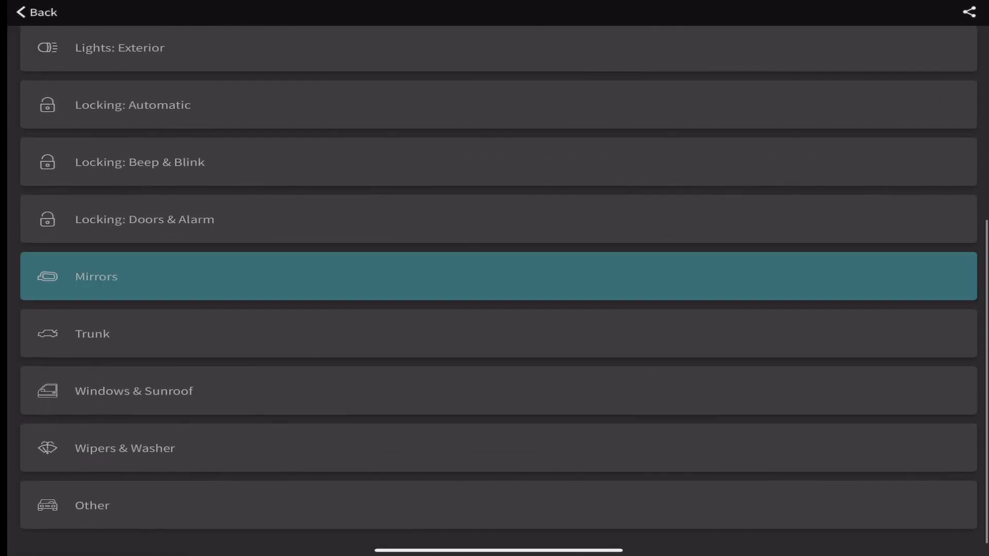
pyautogui.click(96, 276)
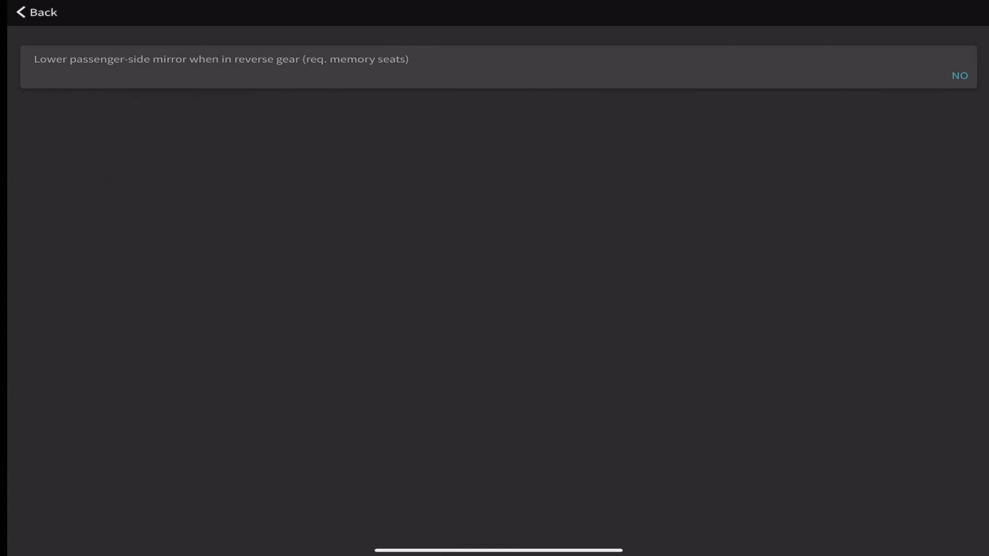
pyautogui.click(32, 14)
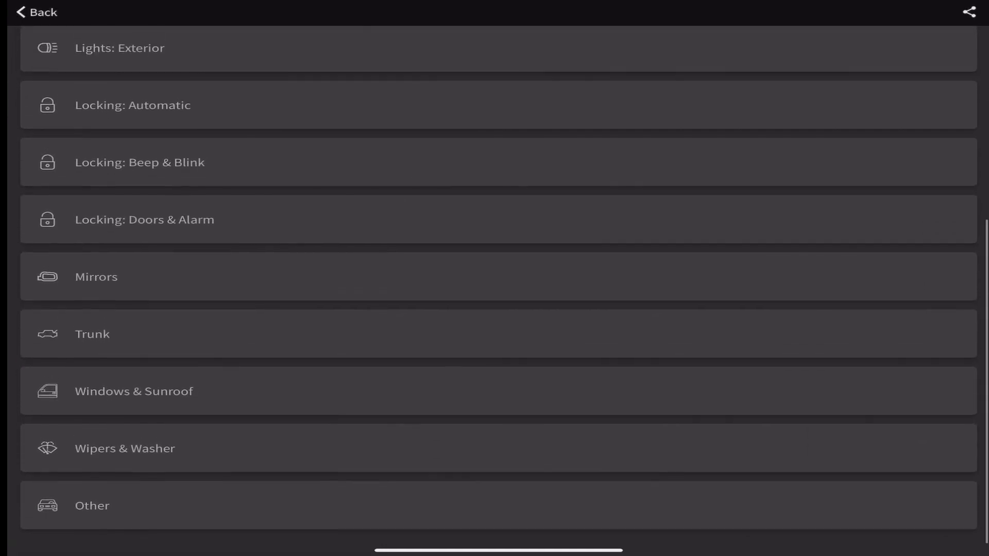
pyautogui.click(92, 333)
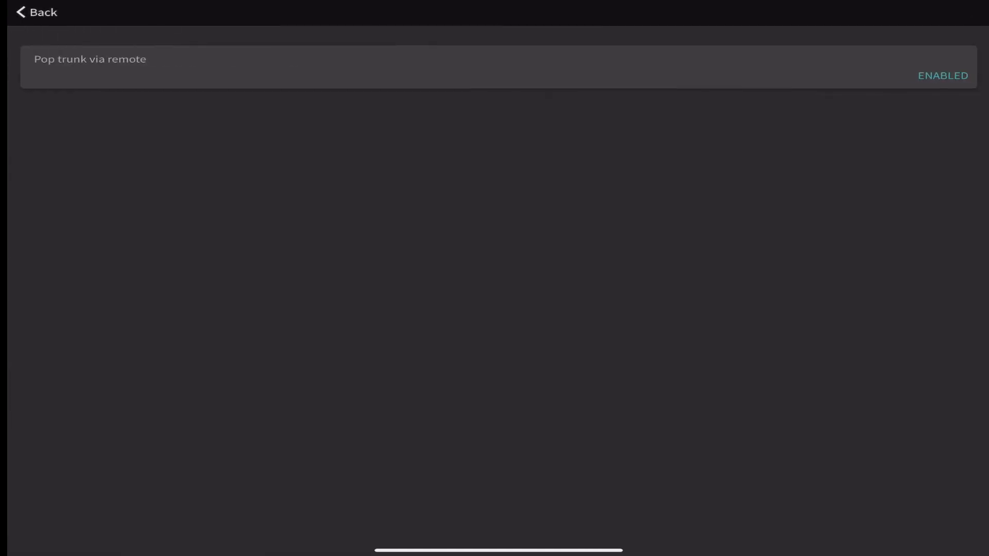
pyautogui.click(36, 15)
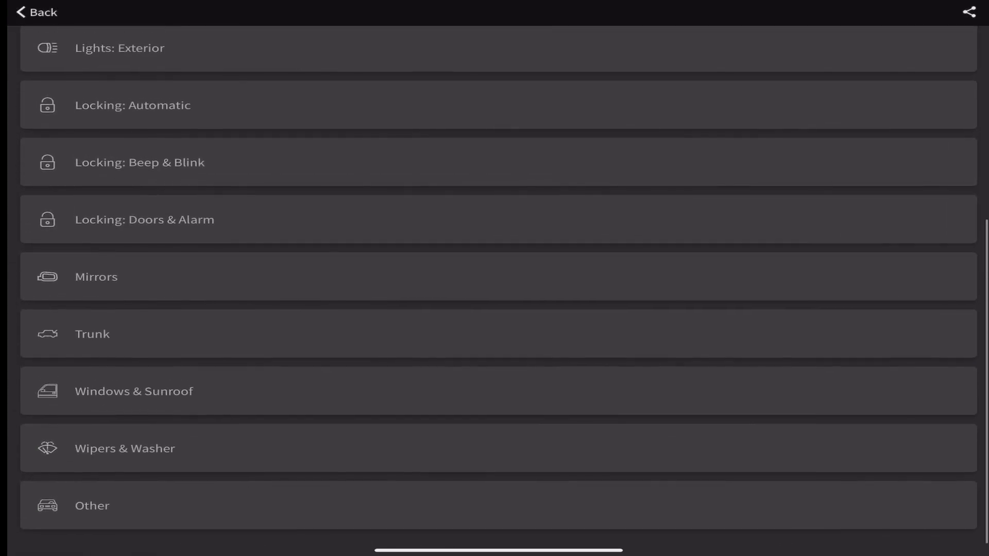
# Check the Wipers & Washer options and the windshield tear-wipe YES/NO choice, then return to the main menu
pyautogui.click(134, 391)
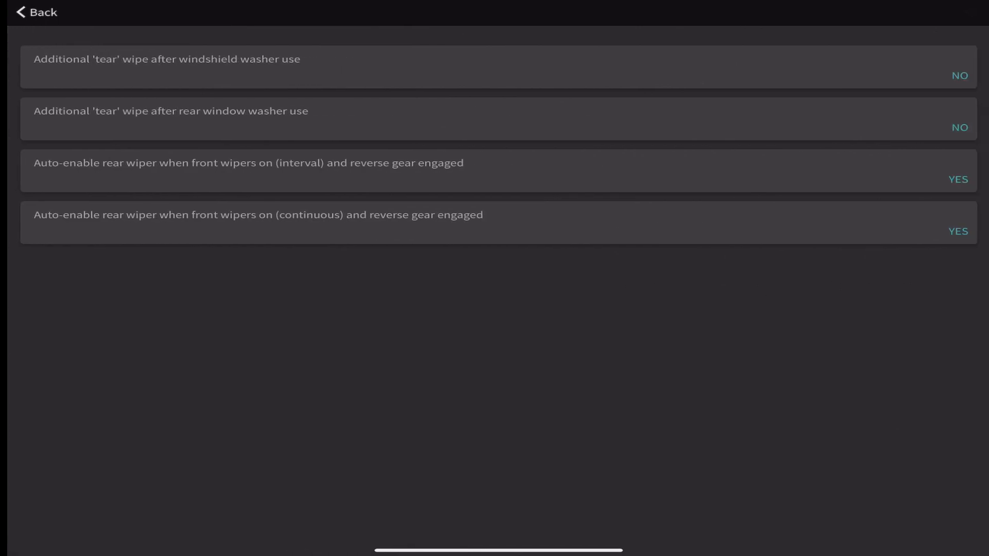
pyautogui.click(492, 61)
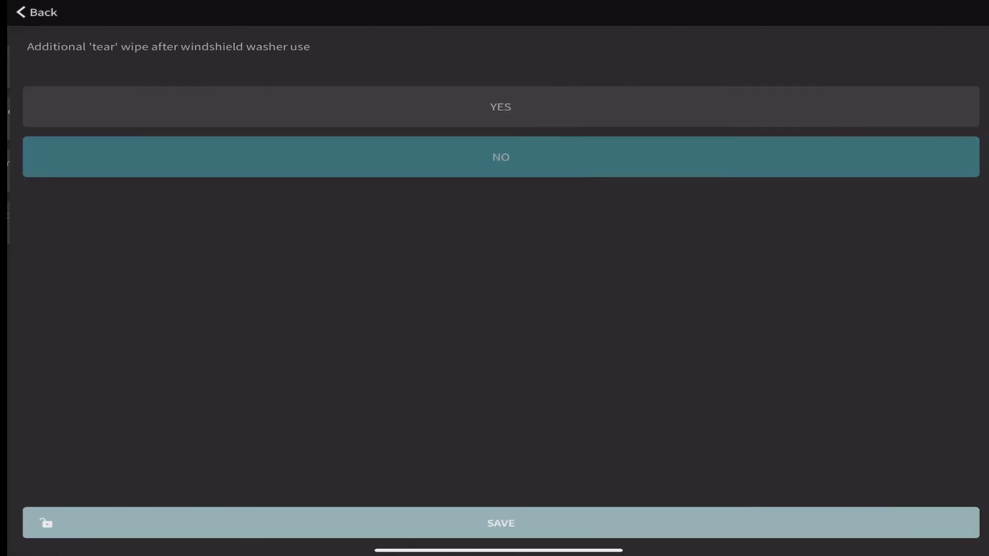
pyautogui.click(500, 523)
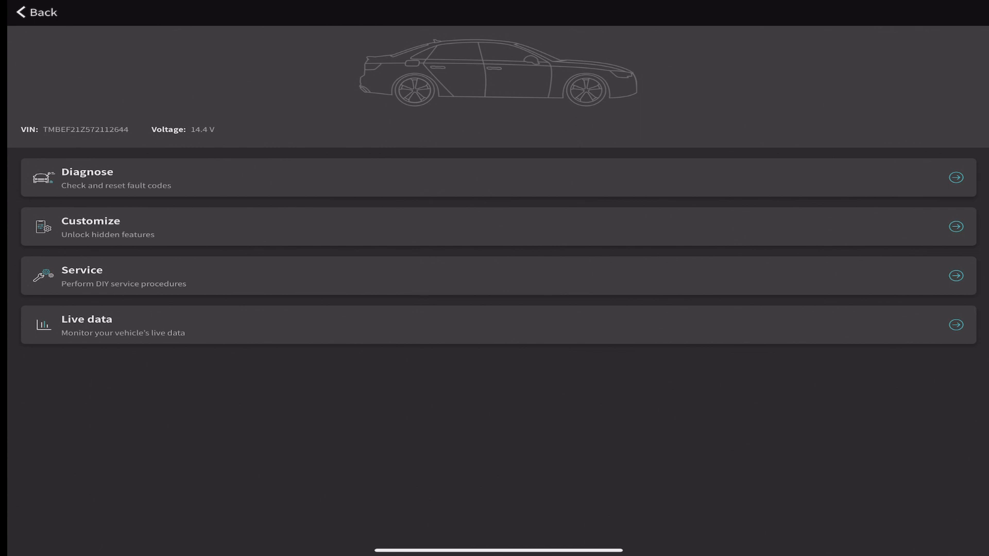
# Run Service indicator reset under Service and confirm the success message
pyautogui.click(495, 275)
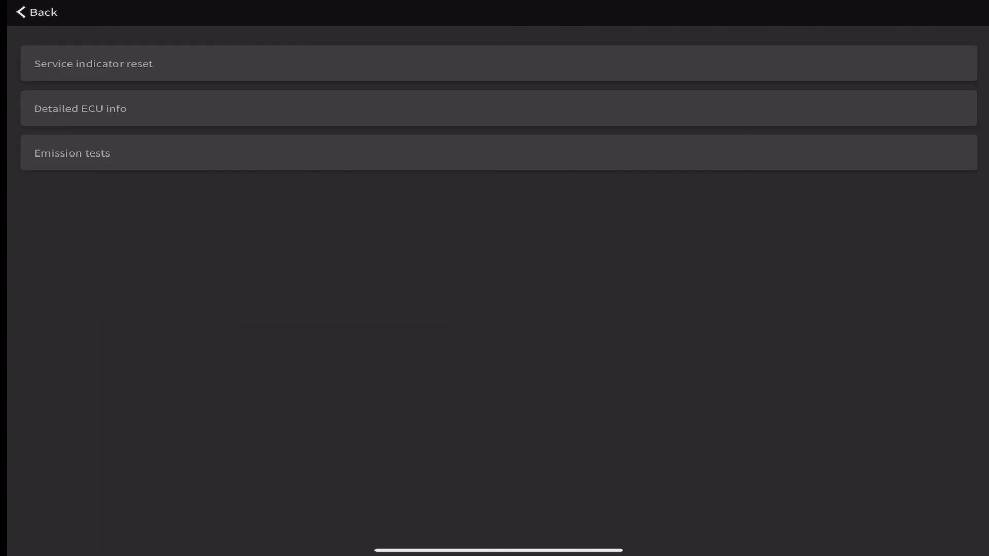
pyautogui.click(96, 64)
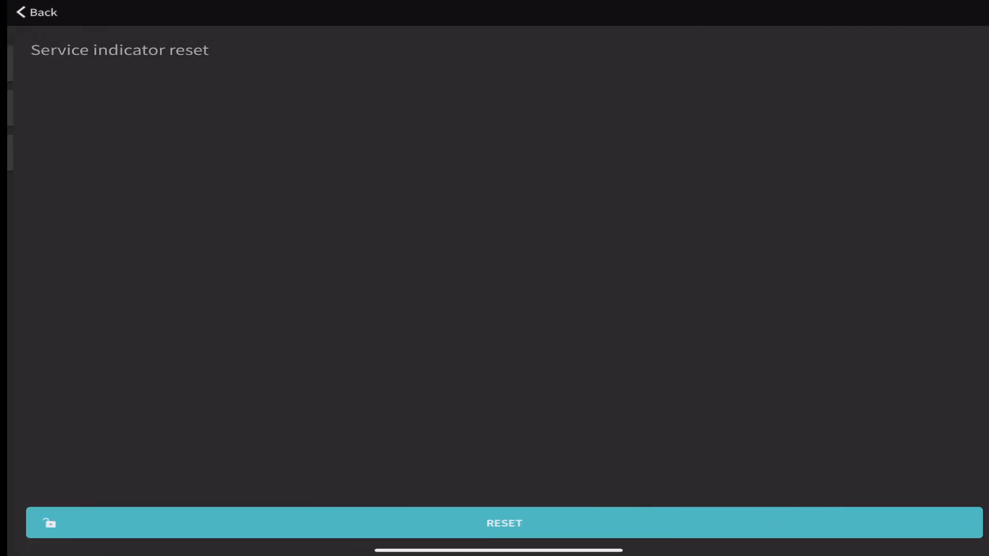
pyautogui.click(504, 524)
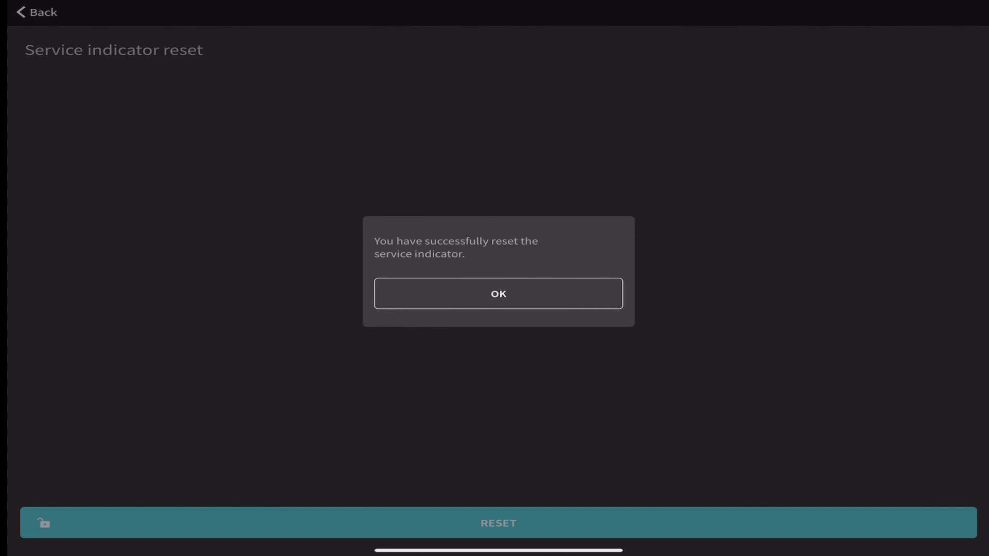
pyautogui.click(498, 294)
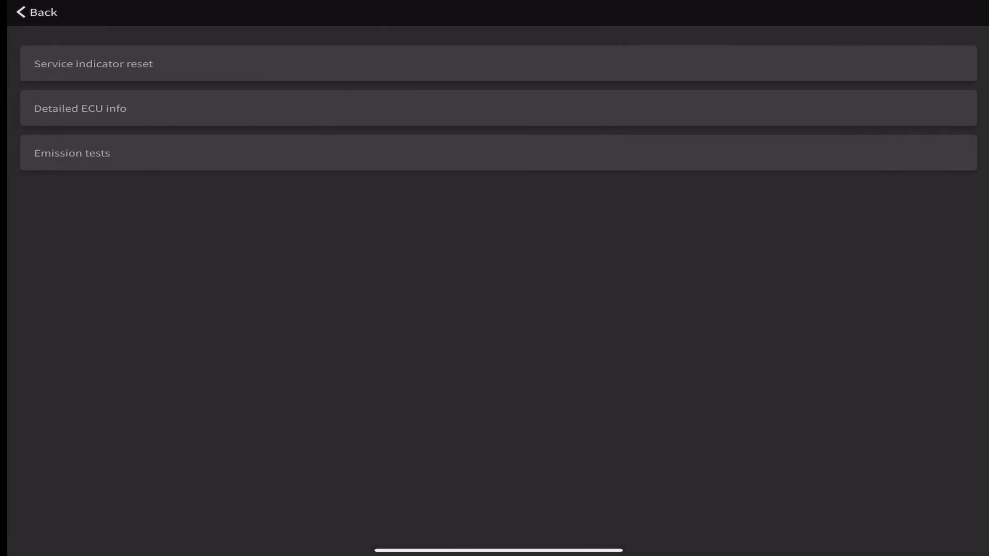
# Scroll through the Detailed ECU info report, then check the emission test readiness results
pyautogui.click(80, 108)
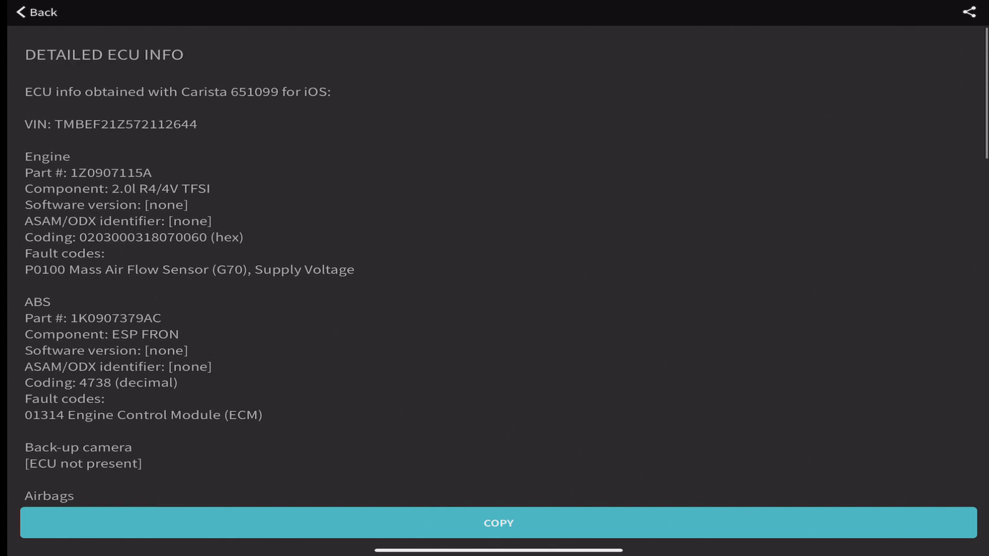
pyautogui.scroll(-3)
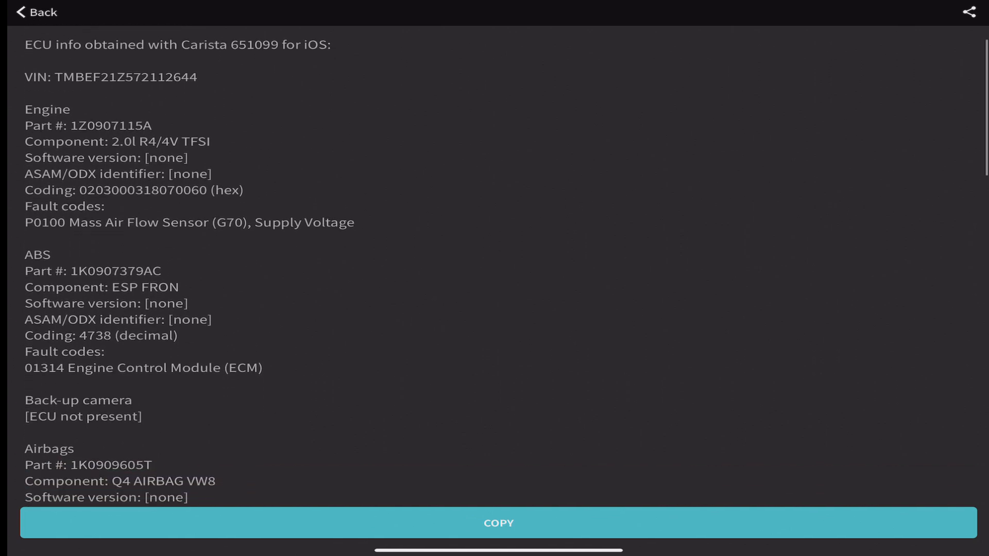
pyautogui.scroll(-3)
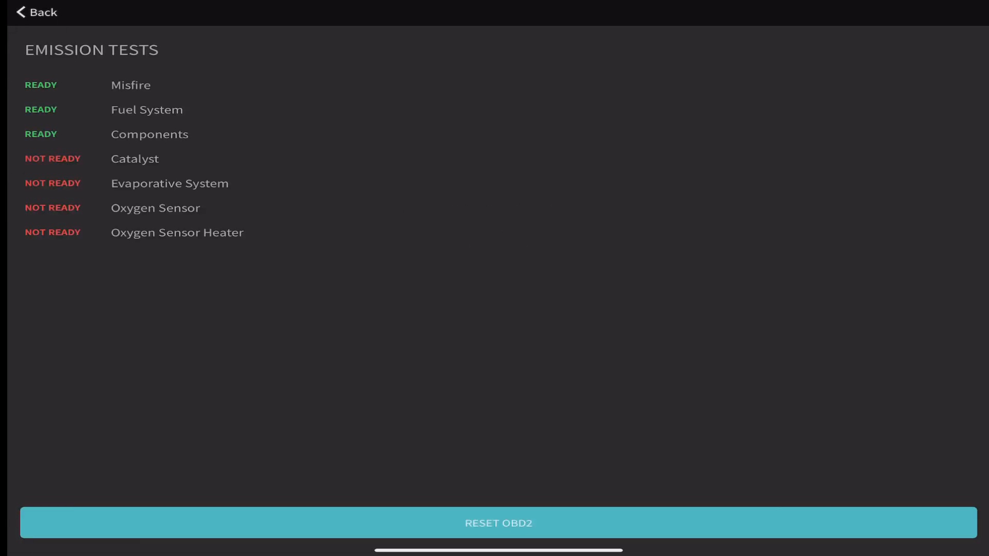
# View the Live data list (service interval, wheel speed, HVAC, engine) and return to the main menu
pyautogui.click(37, 13)
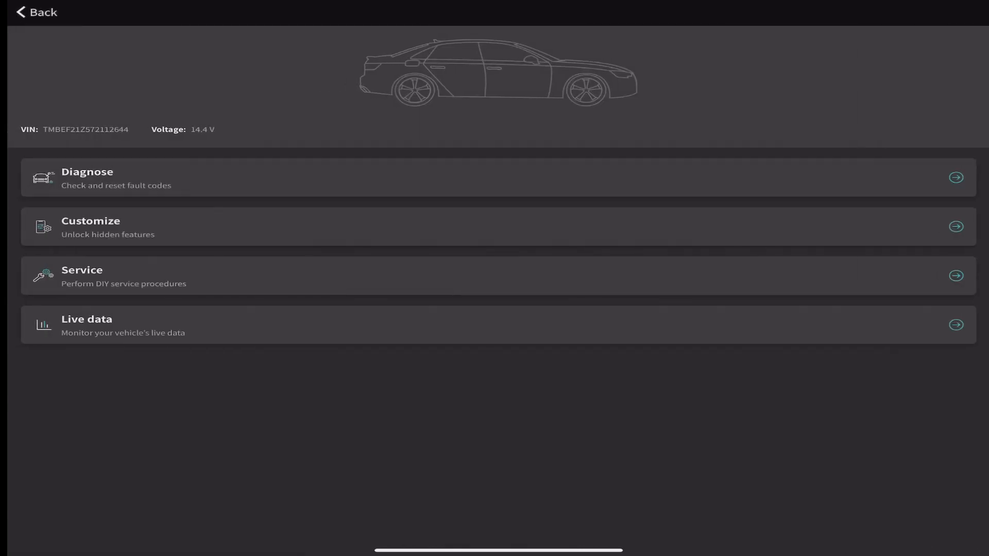
pyautogui.click(494, 324)
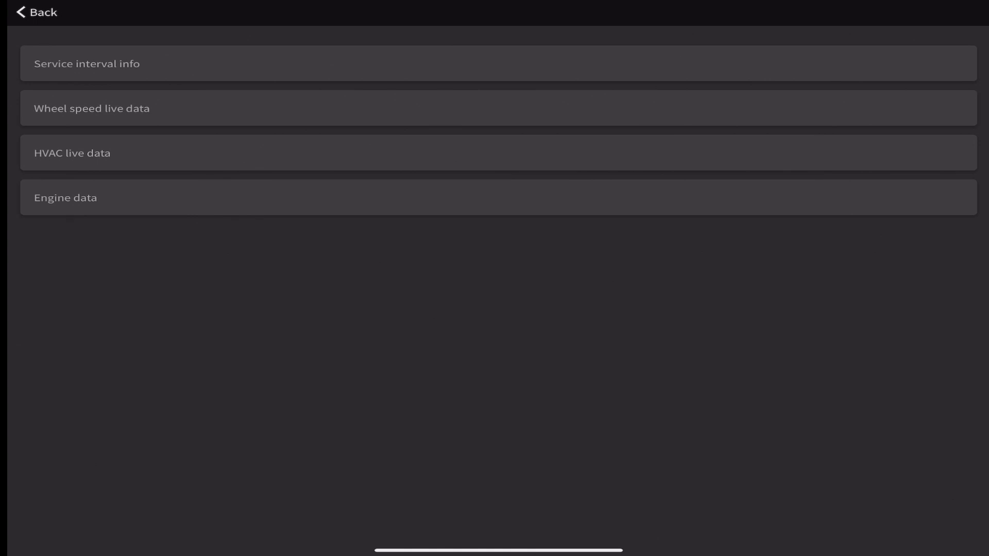
pyautogui.click(34, 14)
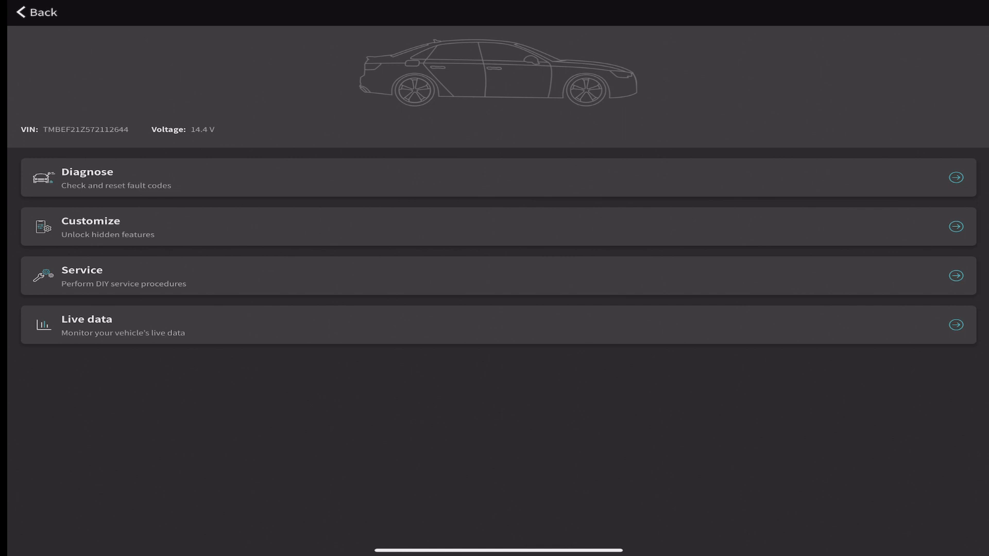
# In Safari on caristaapp.com, go to the Supported Apps page listing compatible OBD2 apps
pyautogui.click(32, 13)
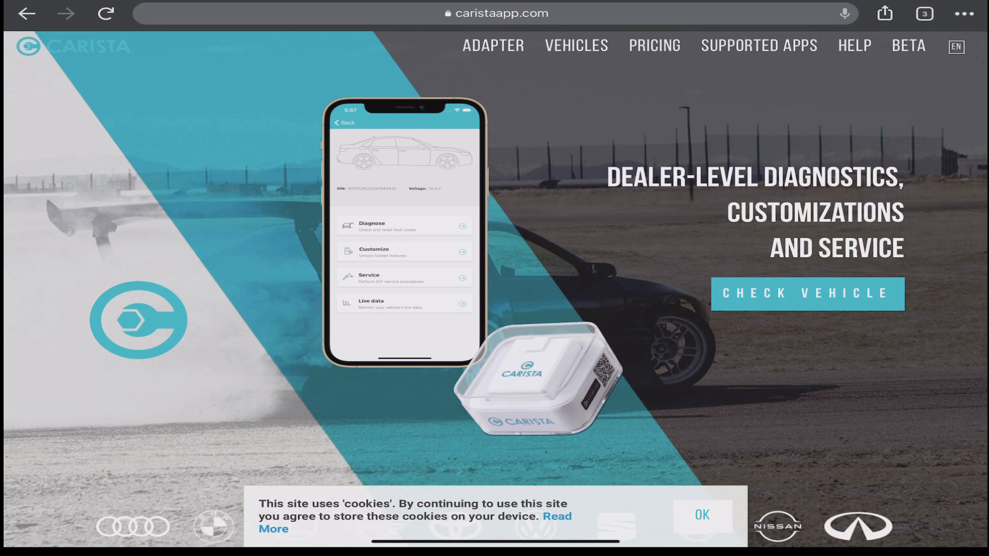
pyautogui.click(104, 14)
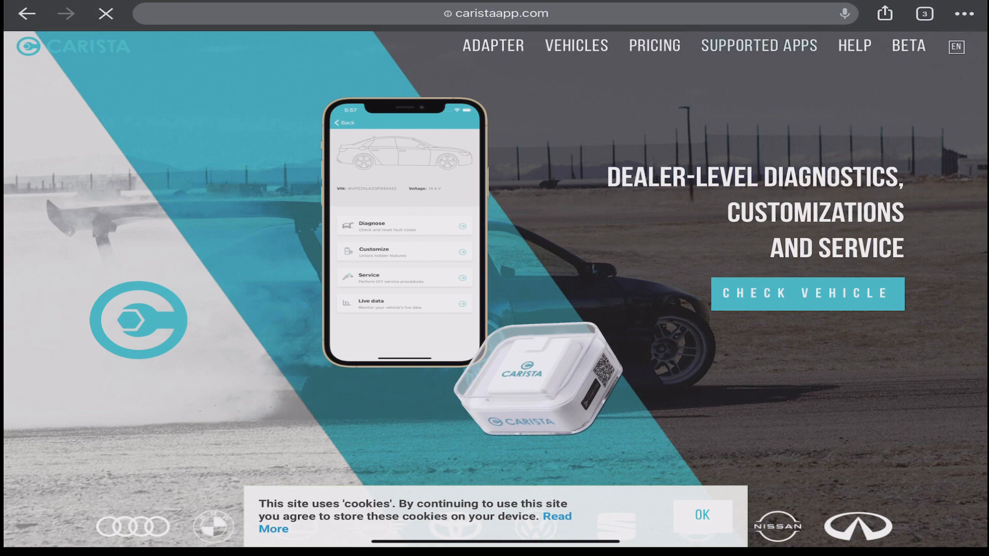
pyautogui.click(760, 46)
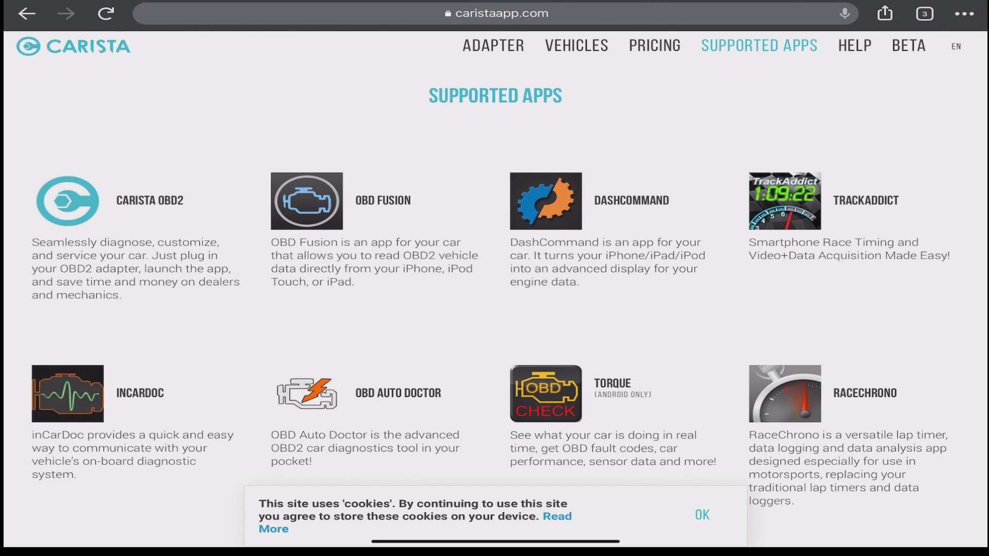
pyautogui.scroll(-3)
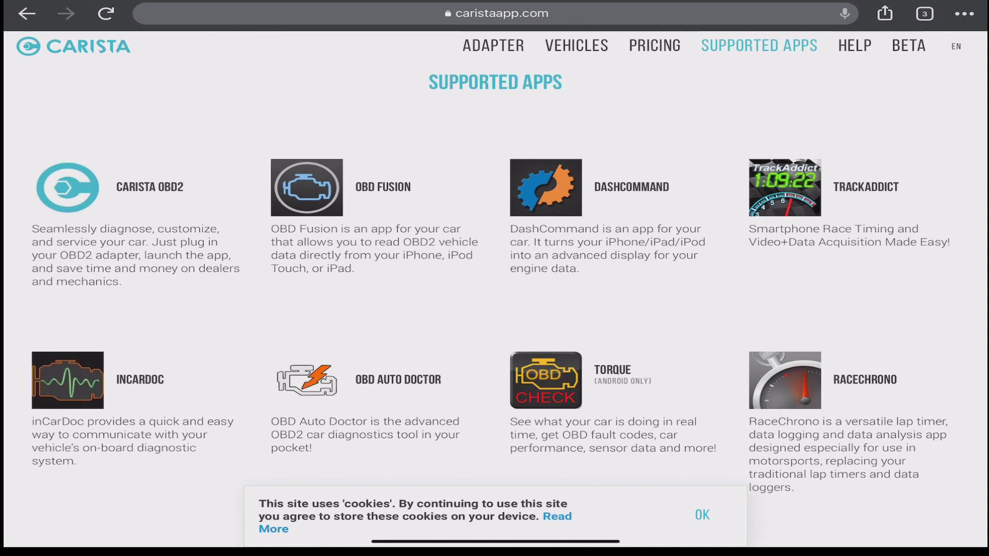
pyautogui.scroll(-3)
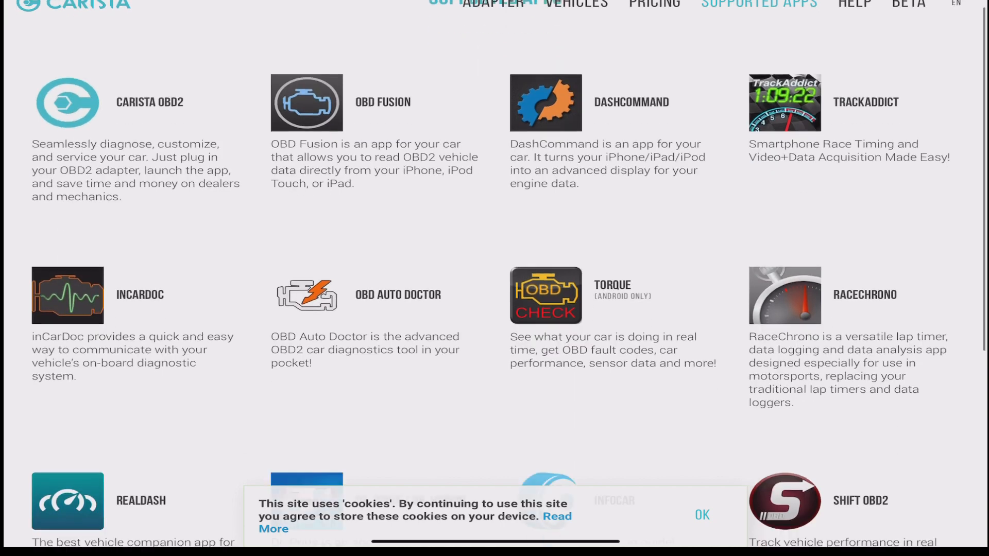
pyautogui.scroll(-3)
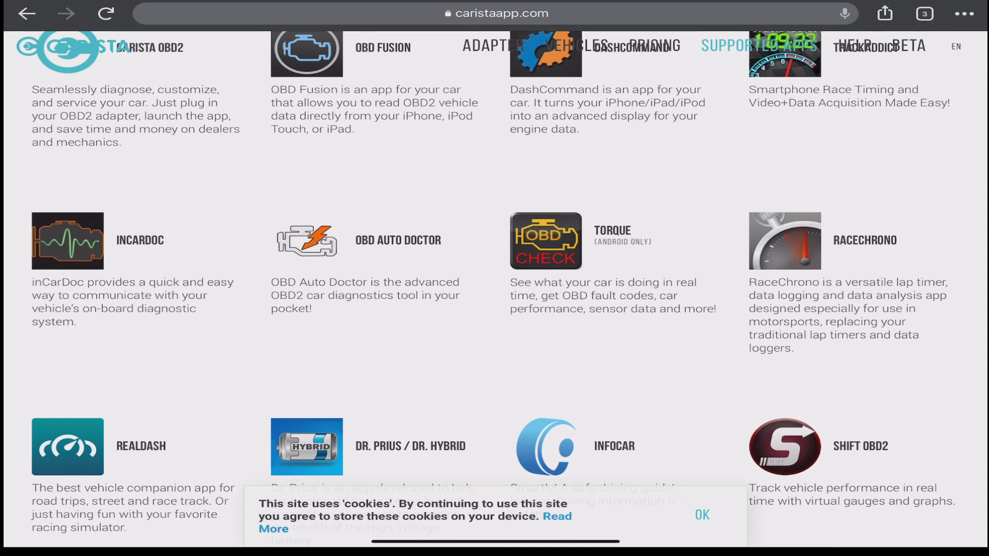
pyautogui.scroll(-3)
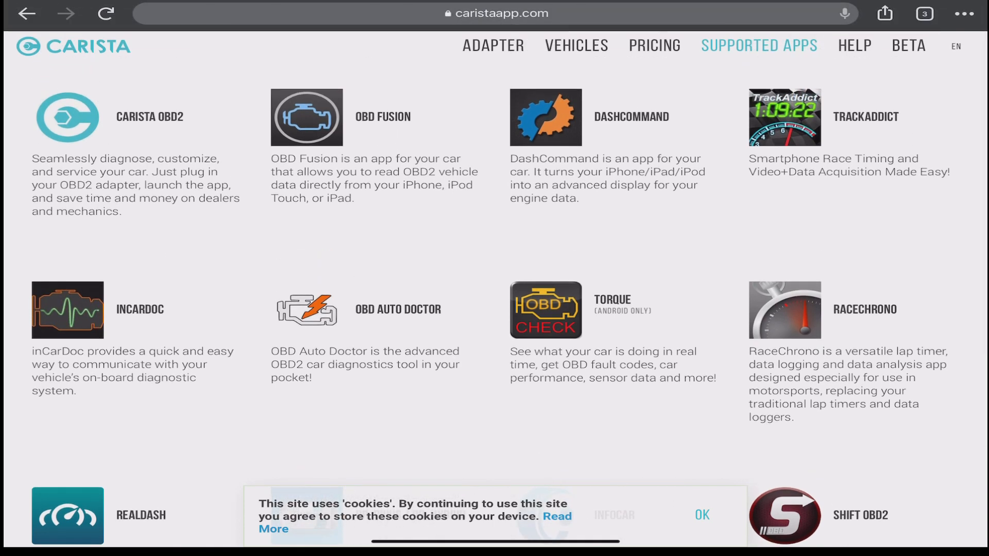
pyautogui.scroll(-3)
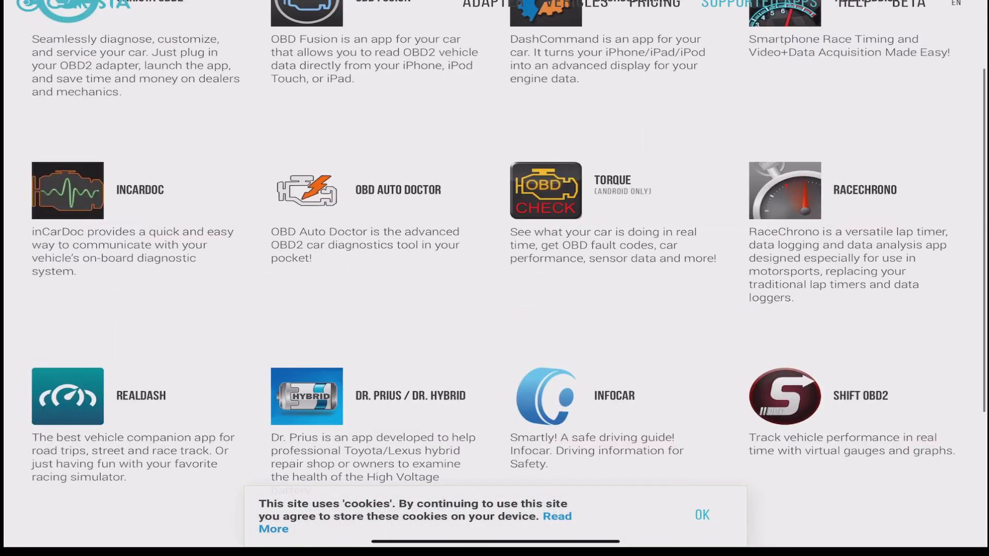